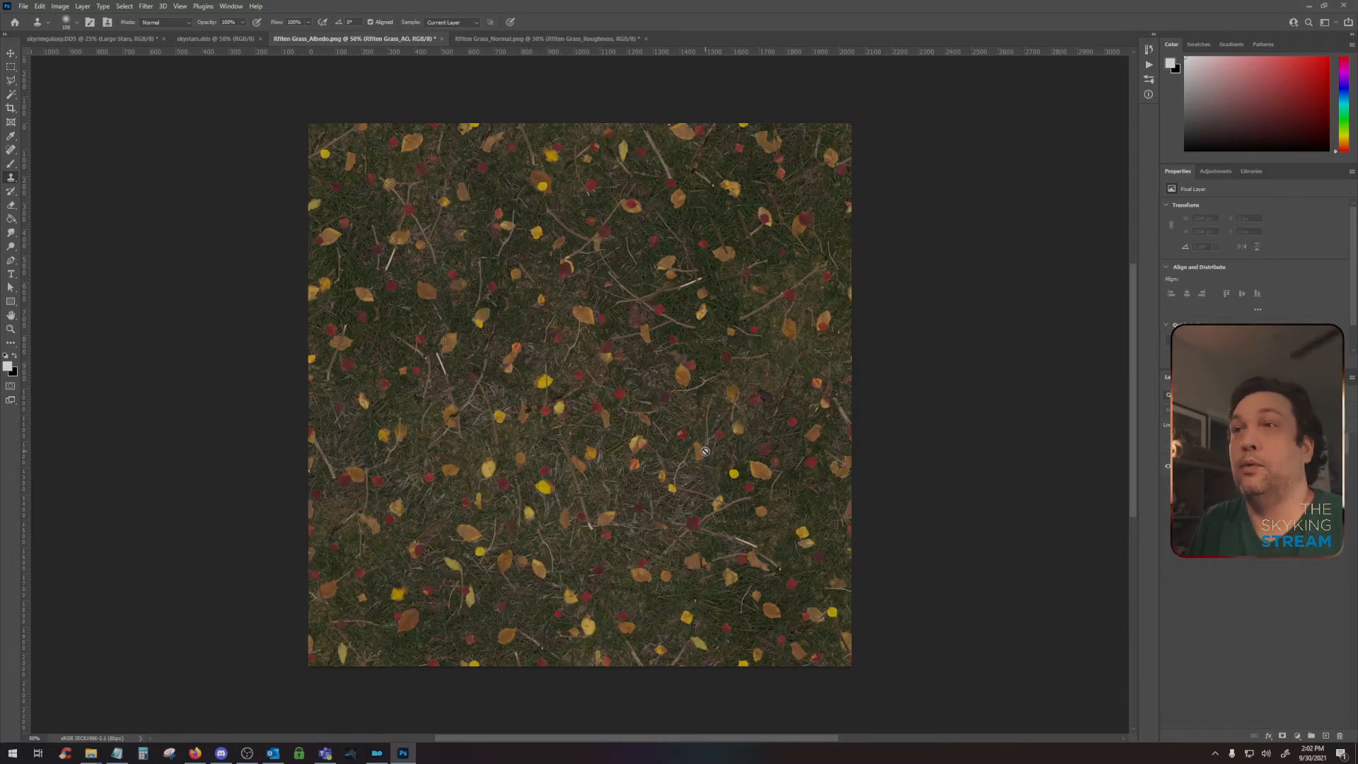
mouse_move(550, 598)
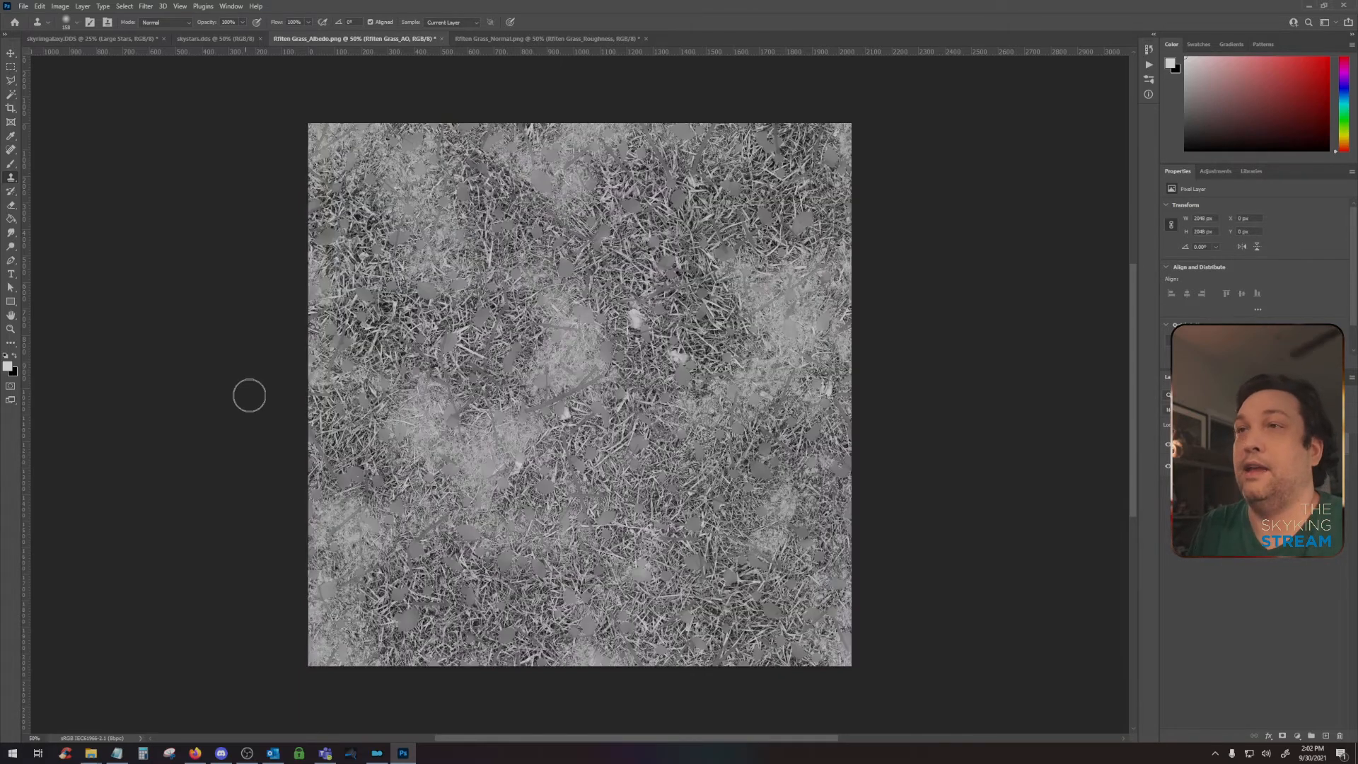
- Compare the albedo and normal map documents and settle on the albedo with the AO layer
click(11, 52)
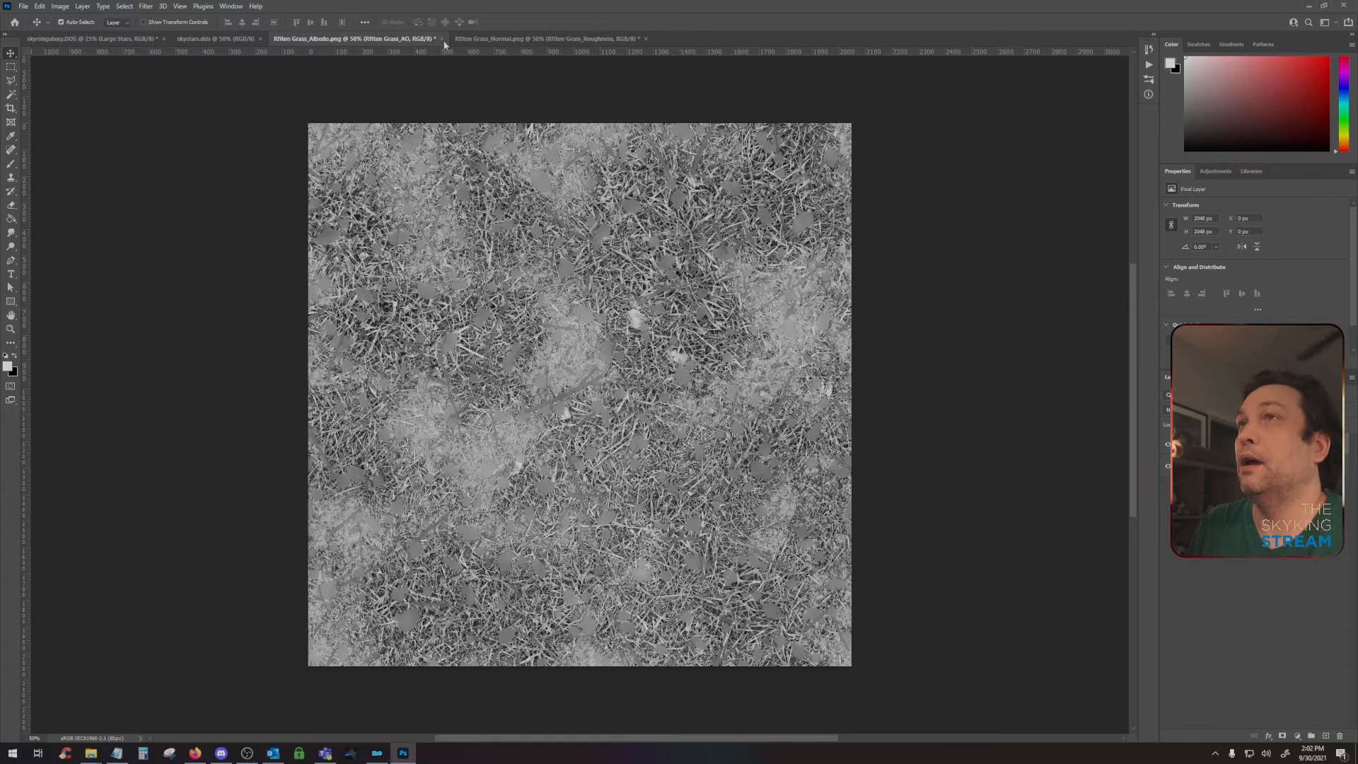
click(519, 38)
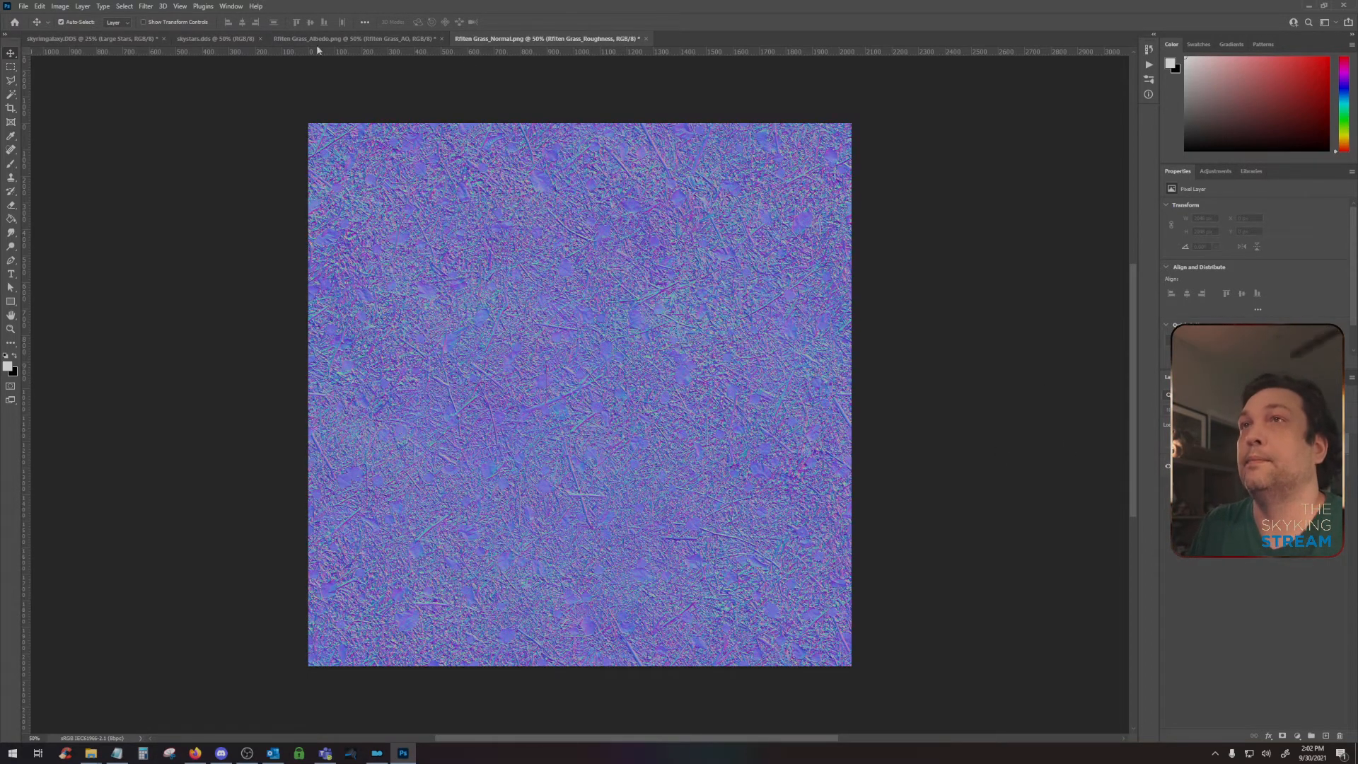
click(346, 38)
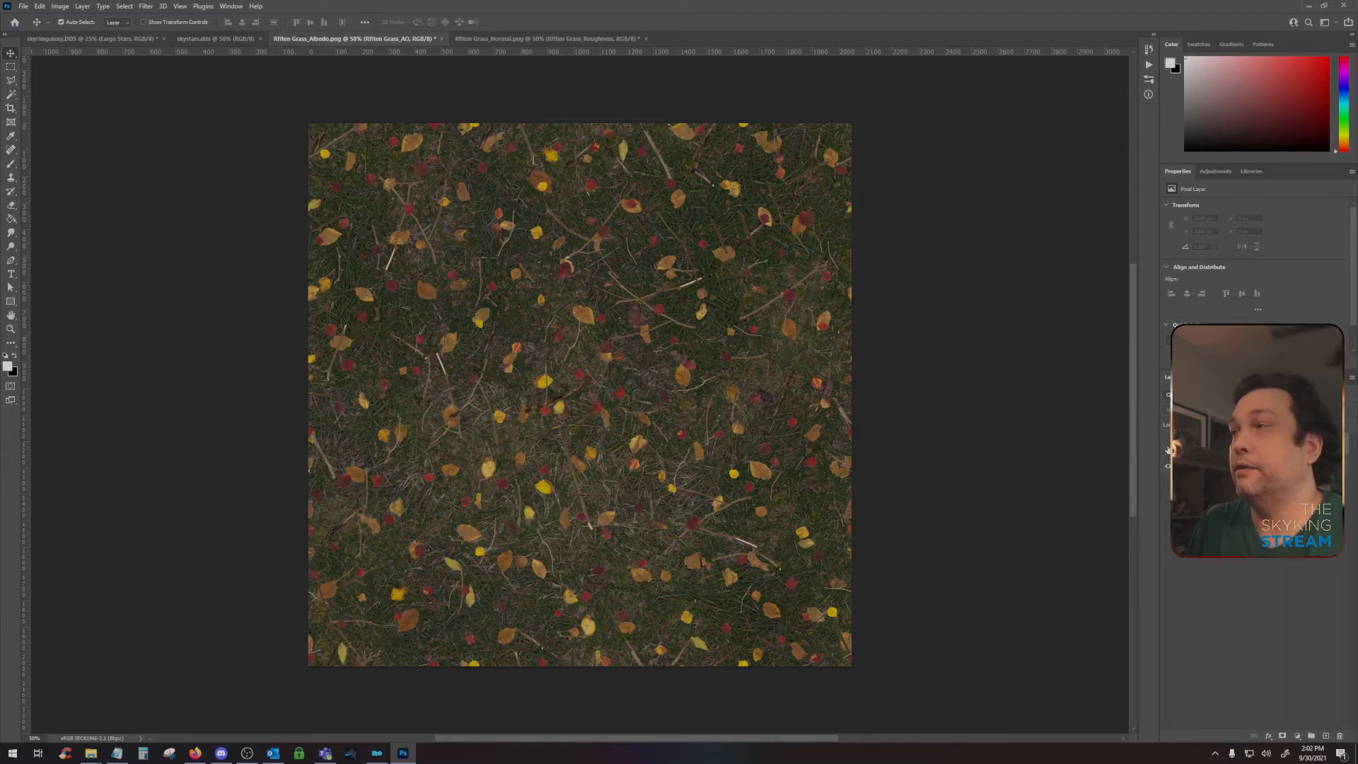
click(546, 38)
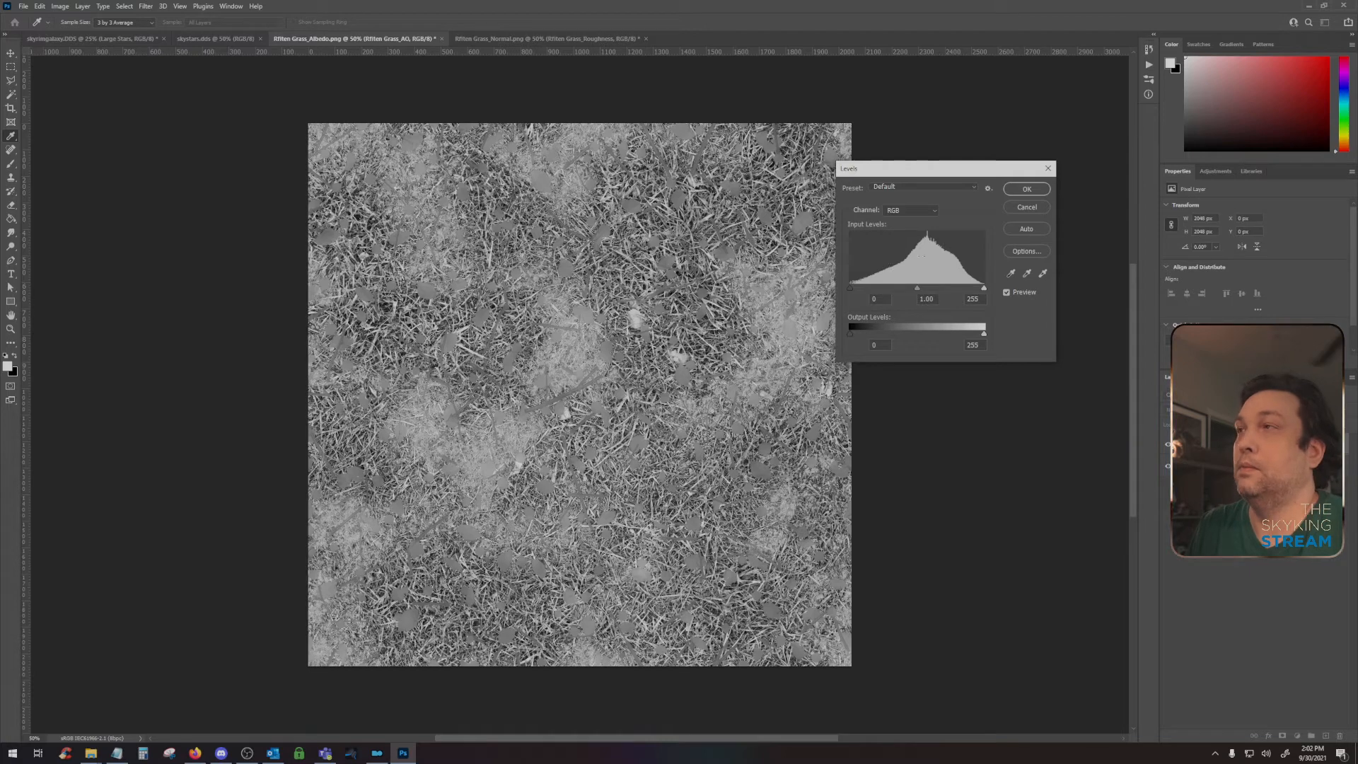
mouse_move(856, 288)
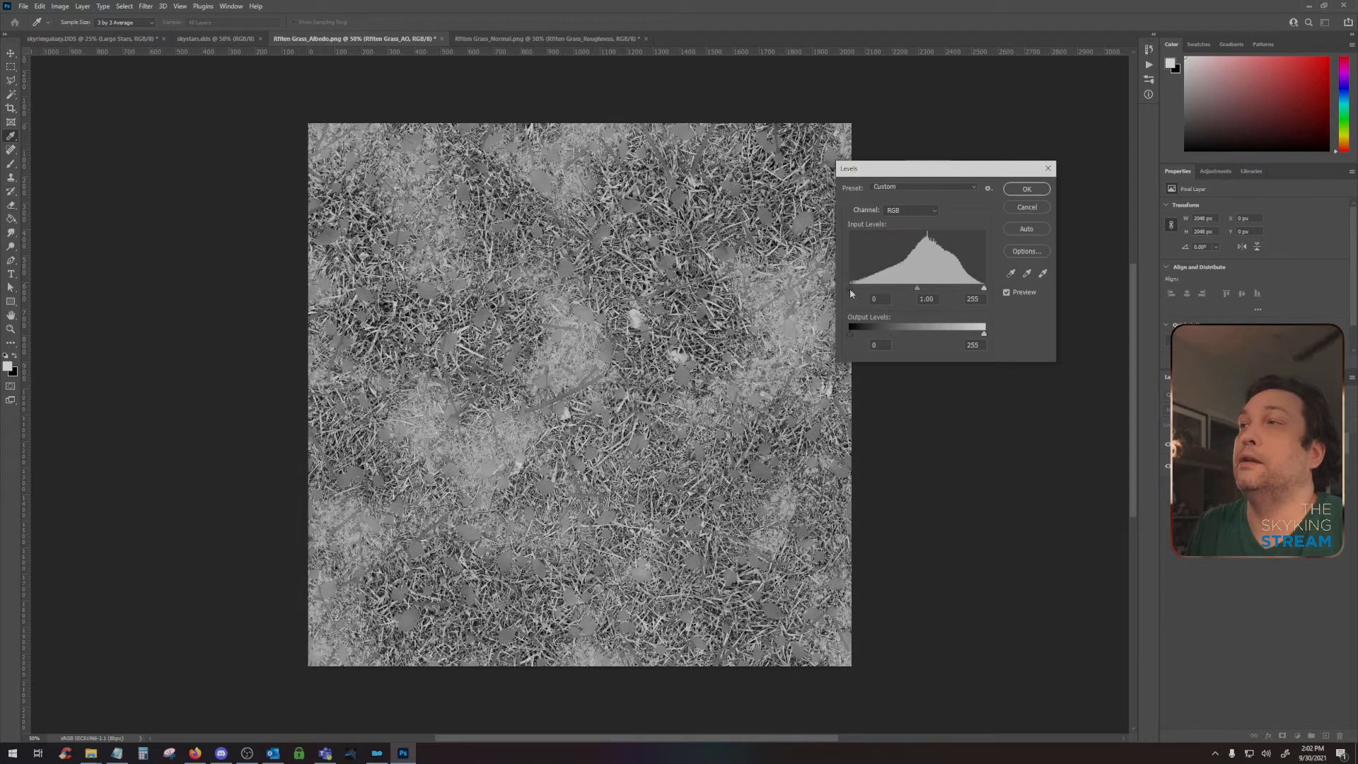
- Darken the albedo with a Levels adjustment on the occlusion layer, retyping the white and midtone inputs
triple_click(874, 298)
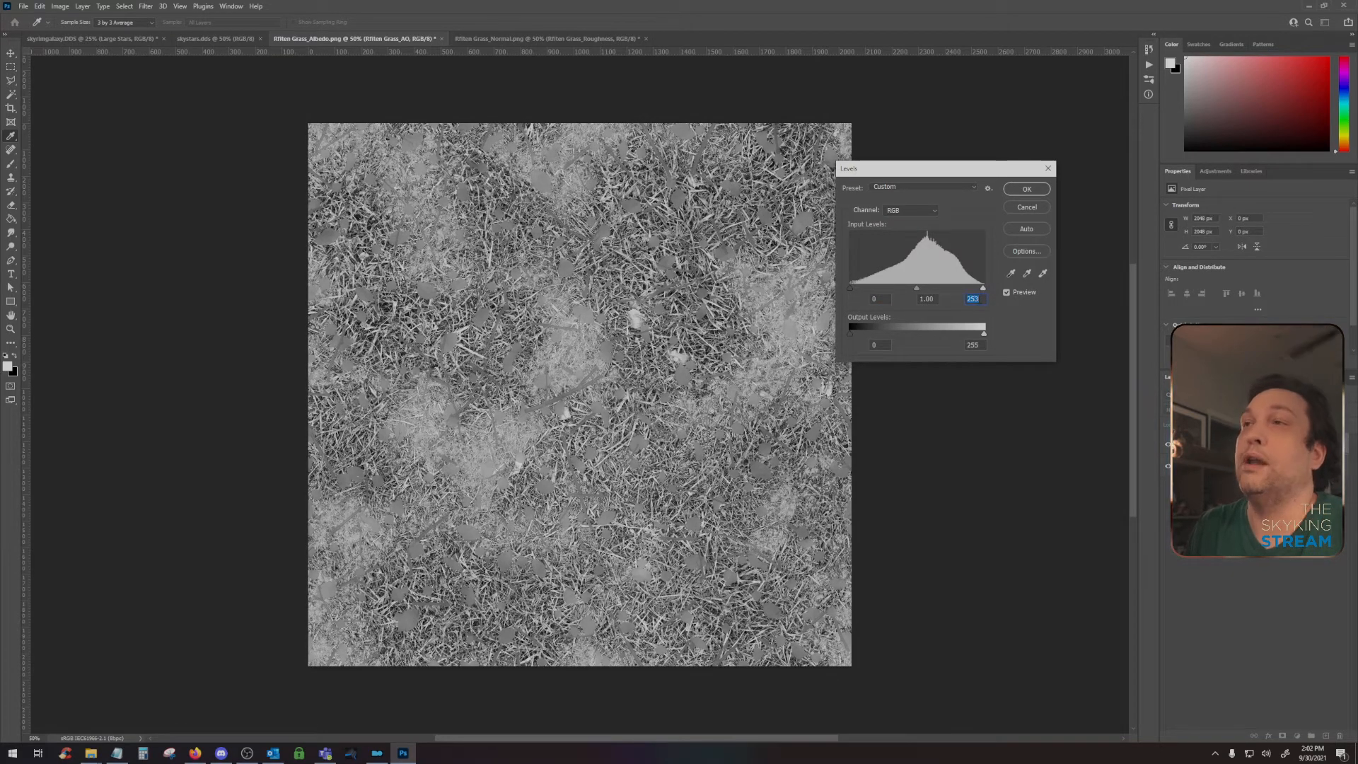
click(1025, 188)
text(1)
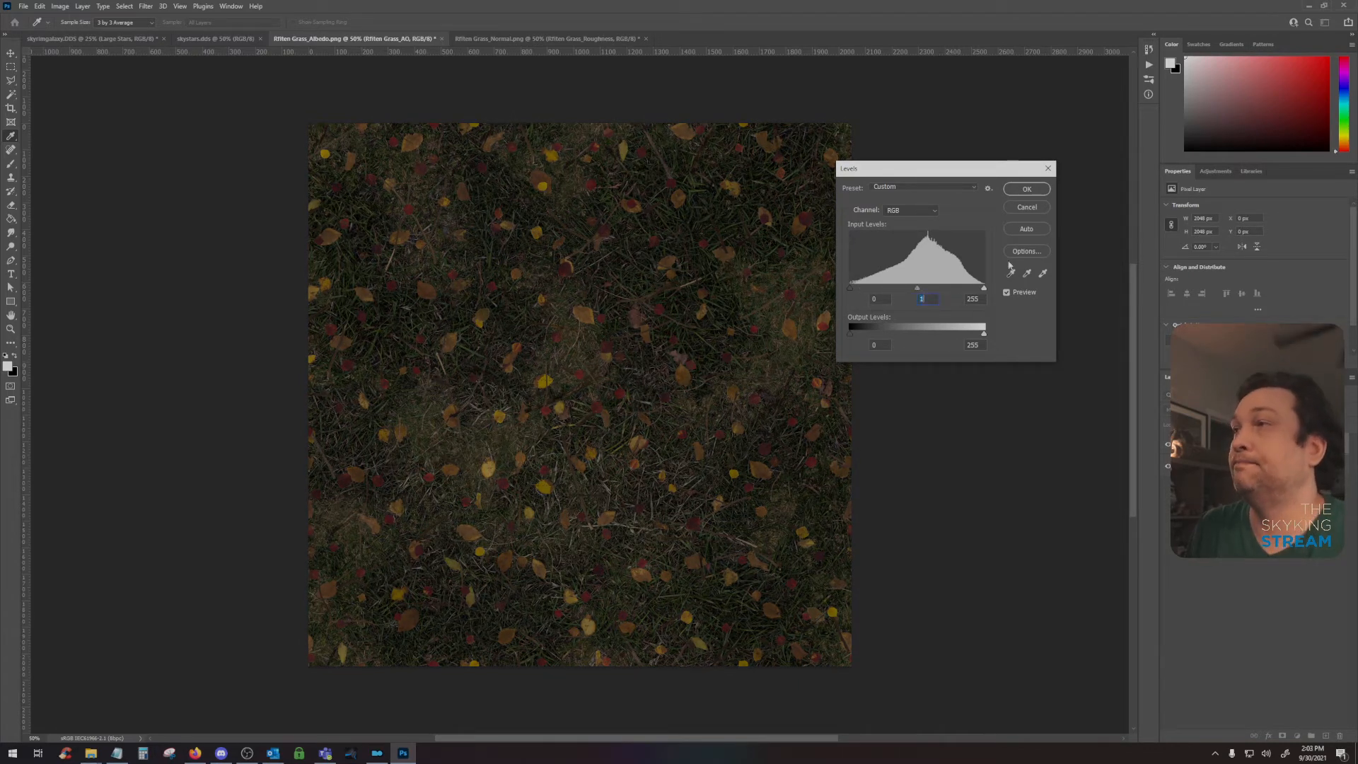
click(1025, 188)
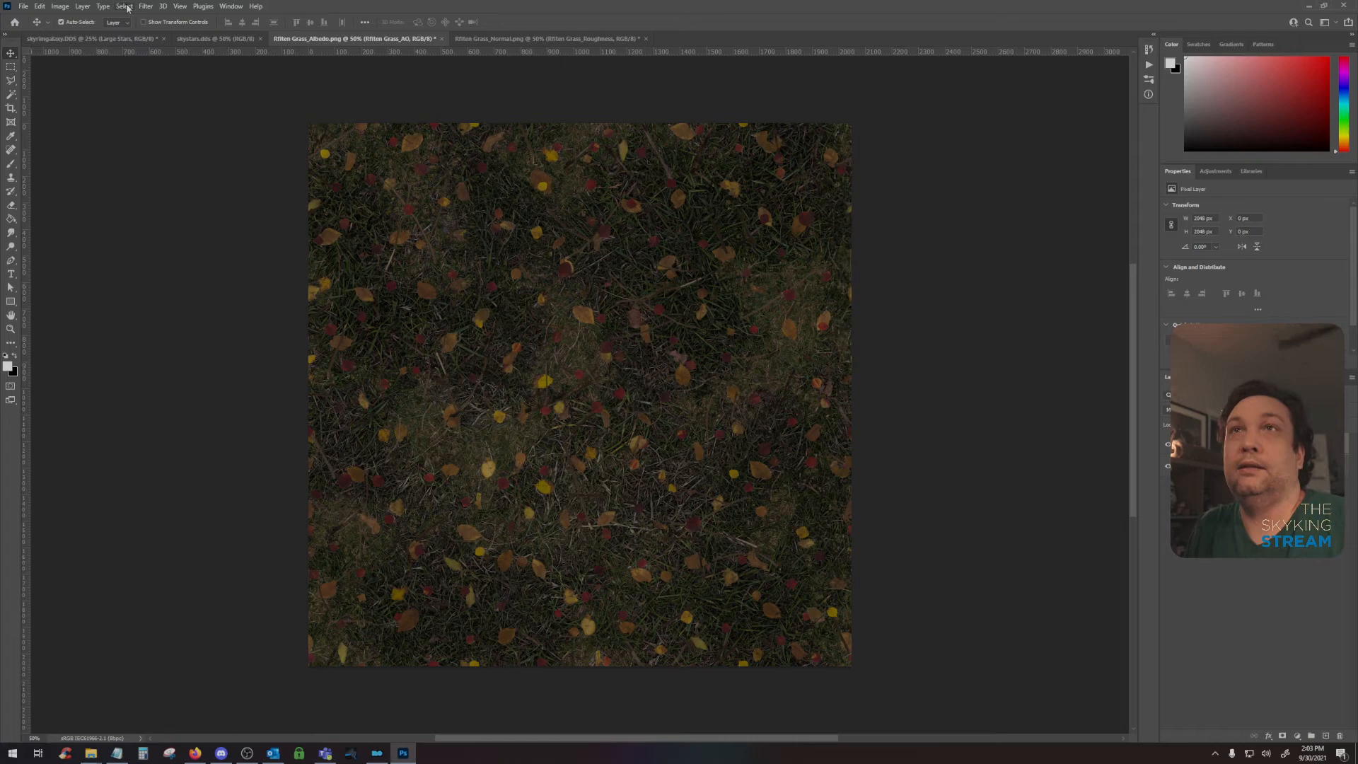
- Flatten the darkened albedo into a single layer via Layer > Flatten Image
click(82, 6)
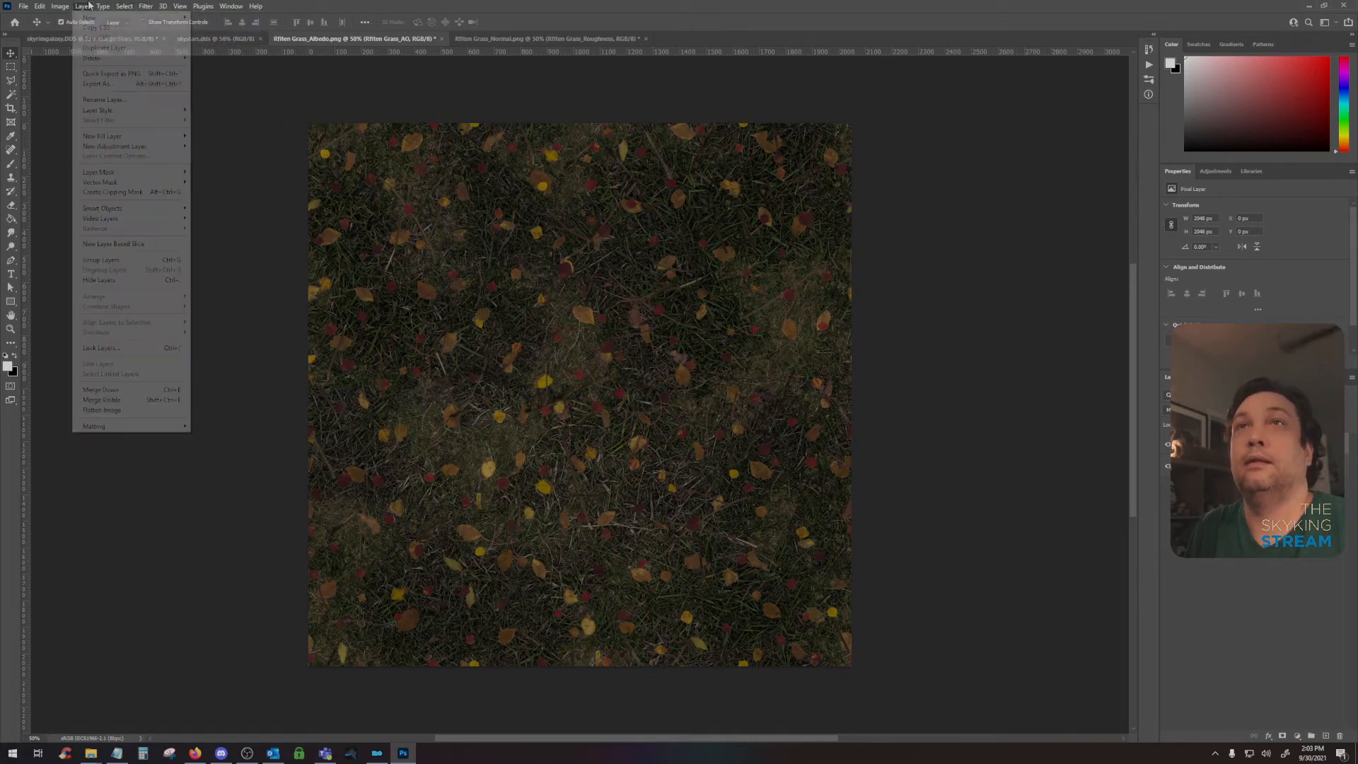
click(59, 5)
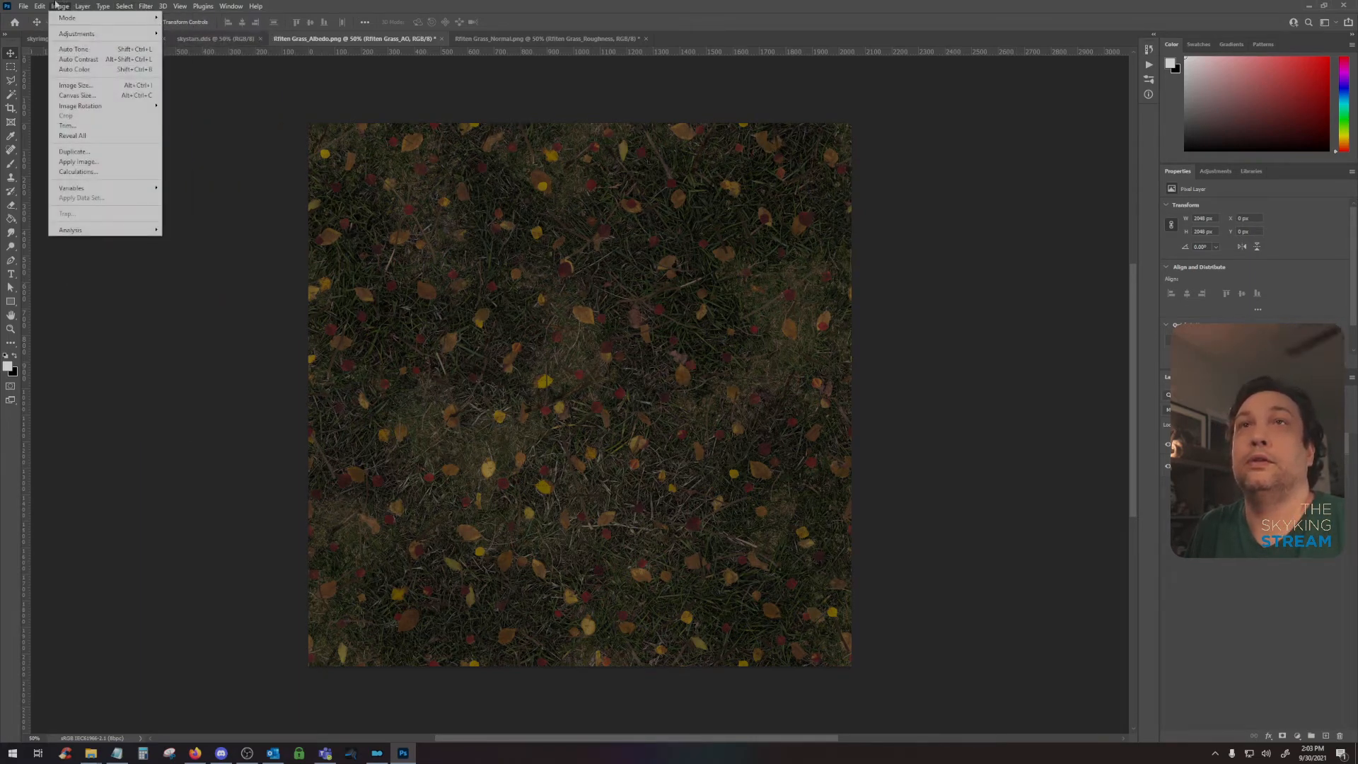
click(82, 5)
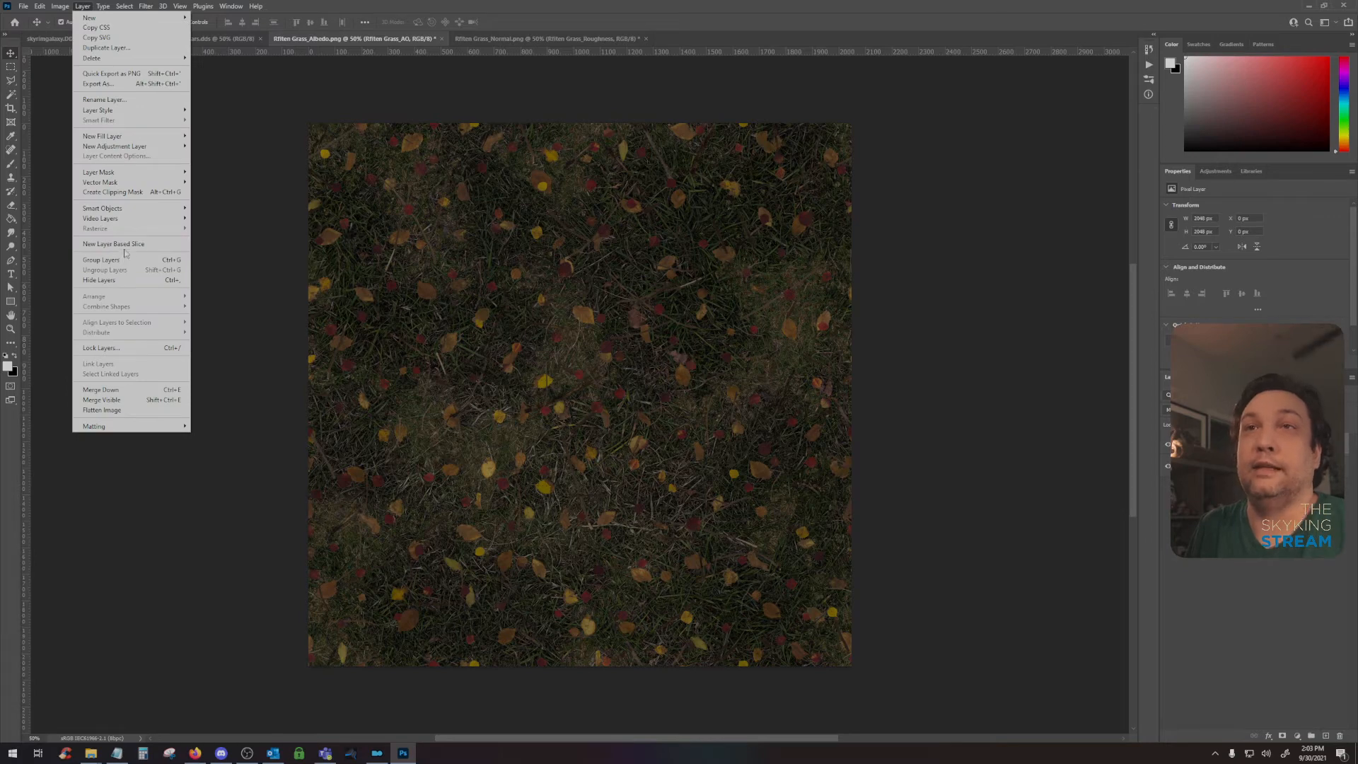
mouse_move(101, 411)
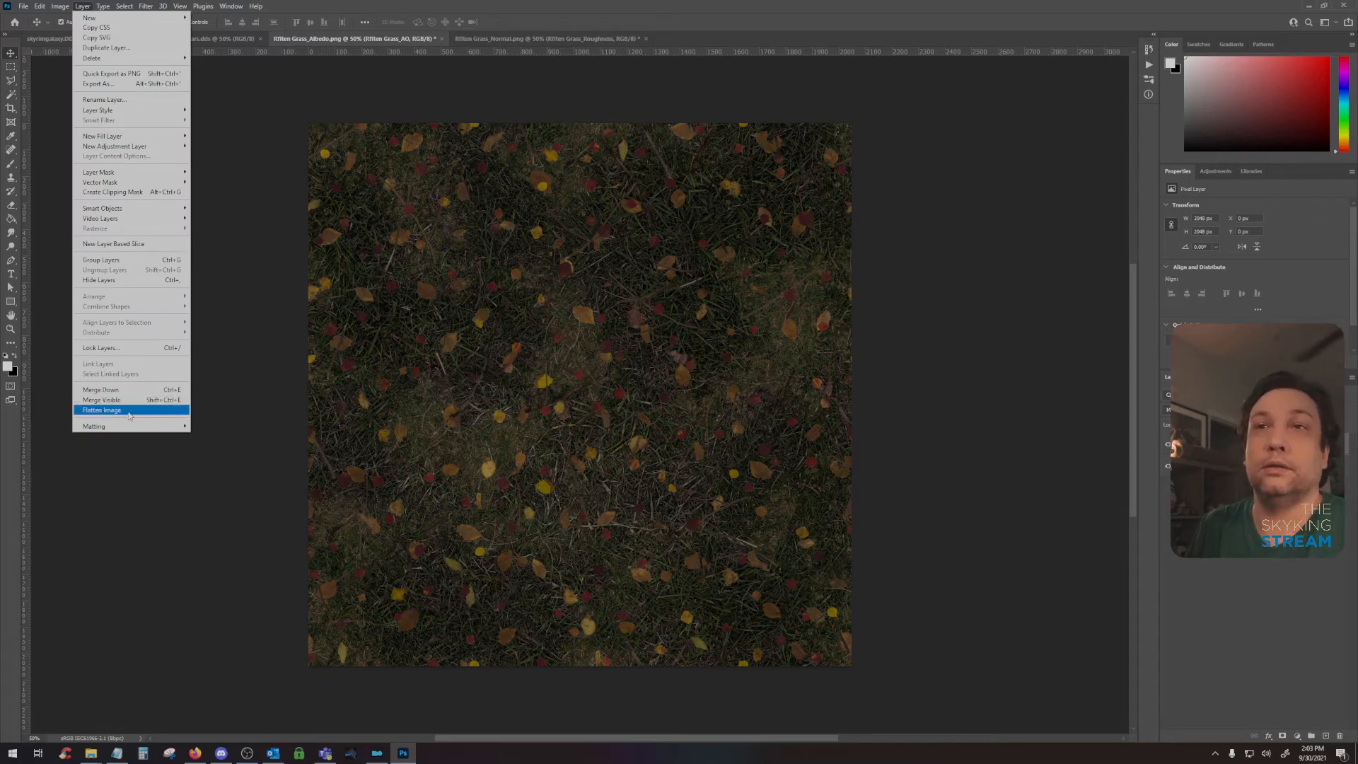
click(102, 411)
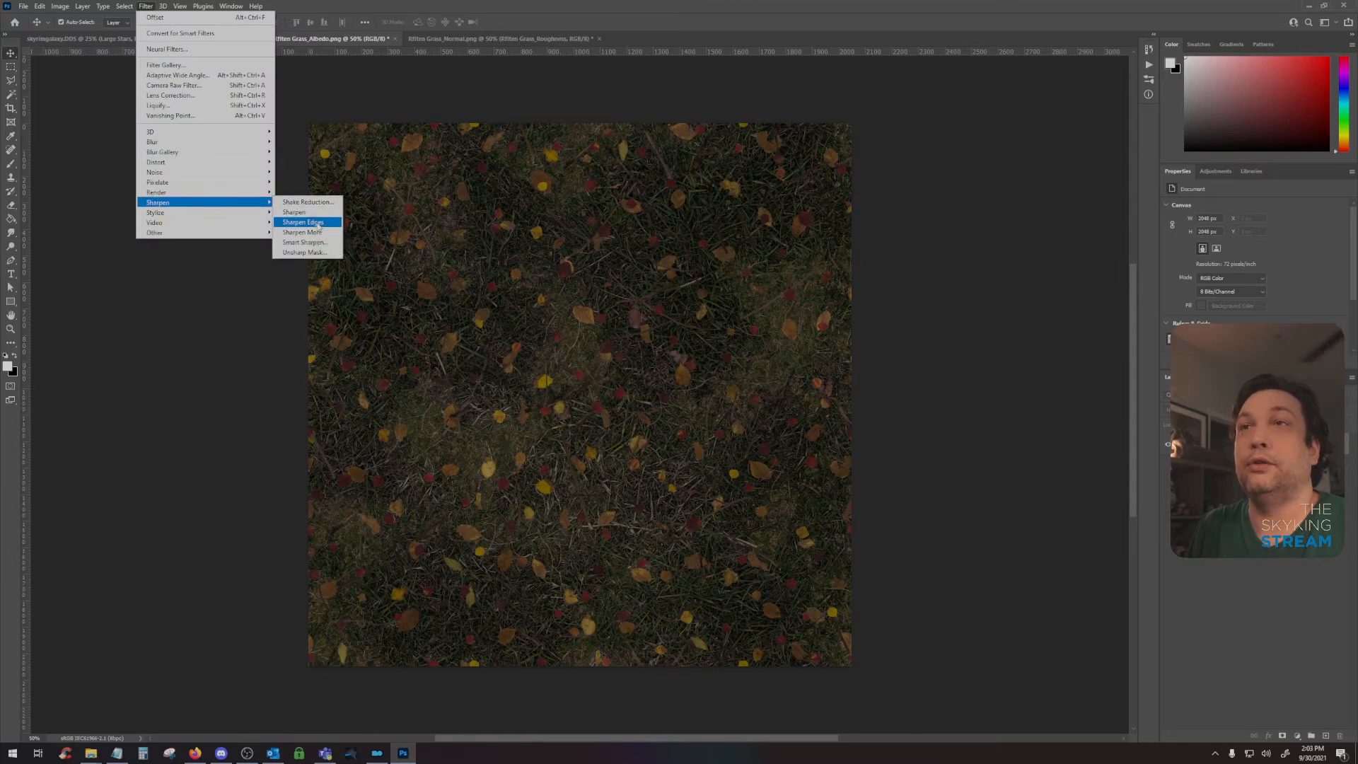
- Give the flattened albedo a light Unsharp Mask sharpening pass
click(304, 252)
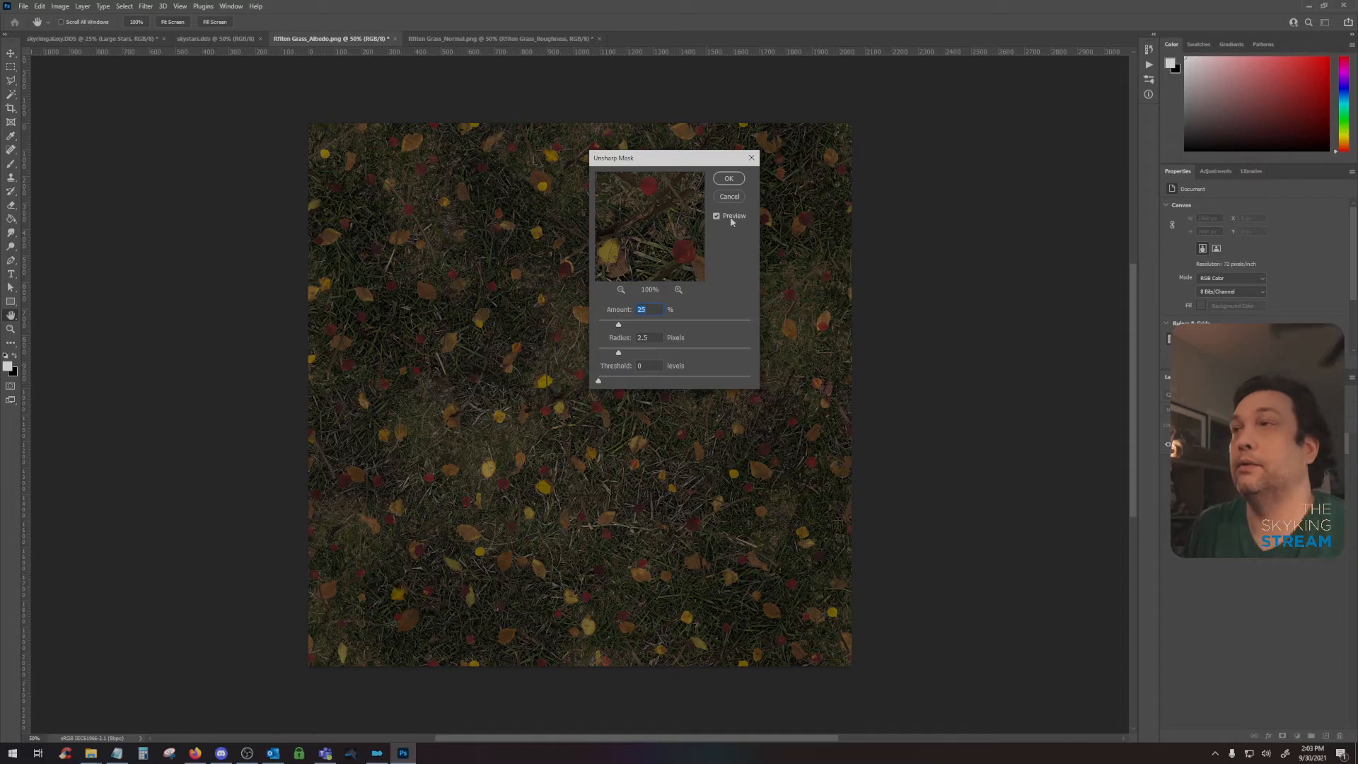
click(728, 178)
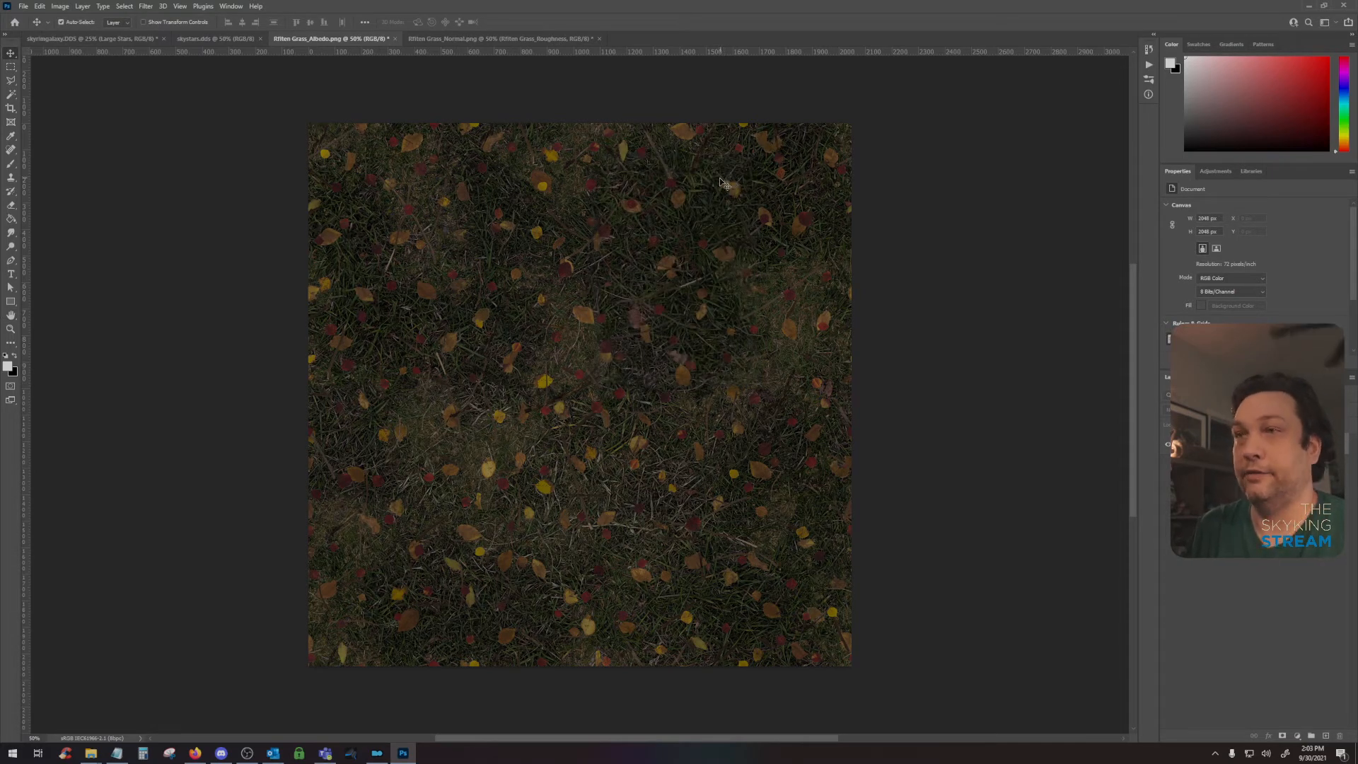
mouse_move(506, 54)
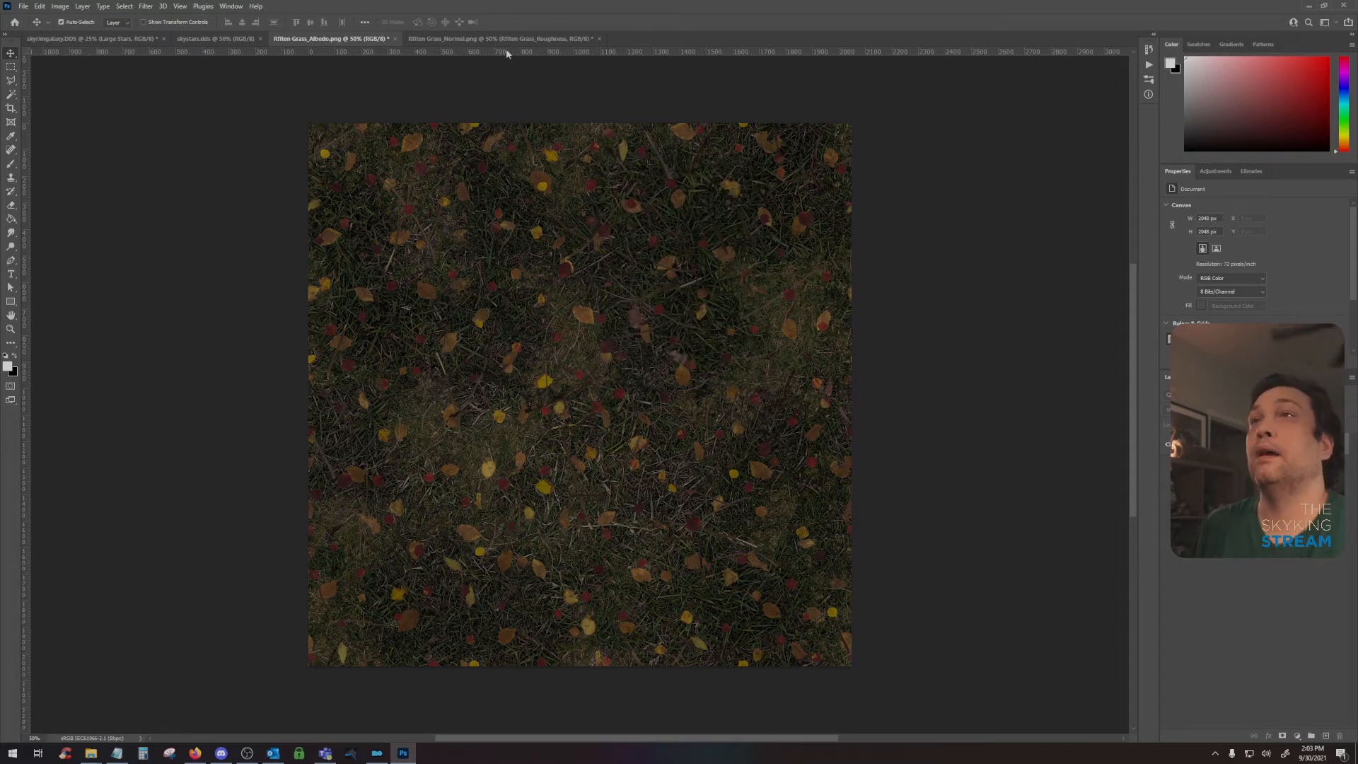
mouse_move(489, 215)
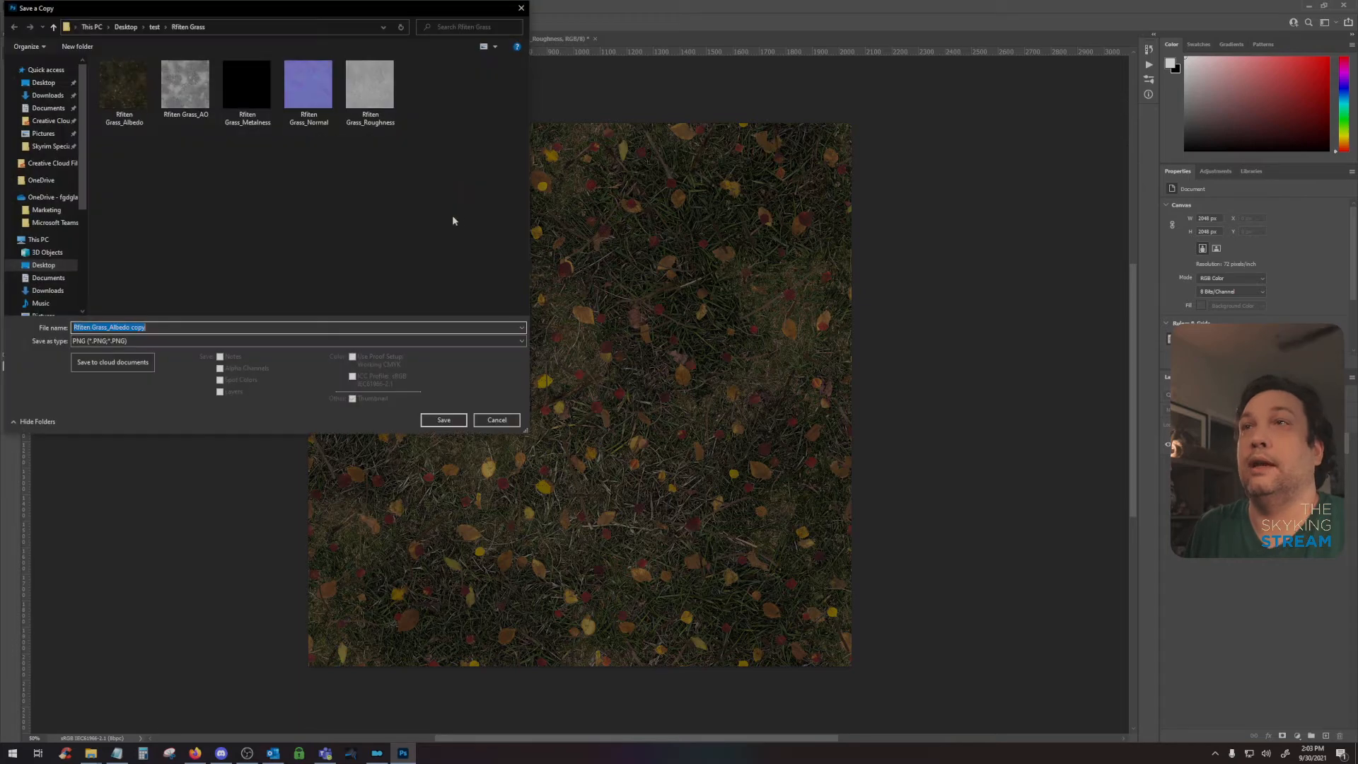
- Save a copy as Intel Texture Works DDS named testAlbedo on the Desktop, reaching the export settings
click(298, 341)
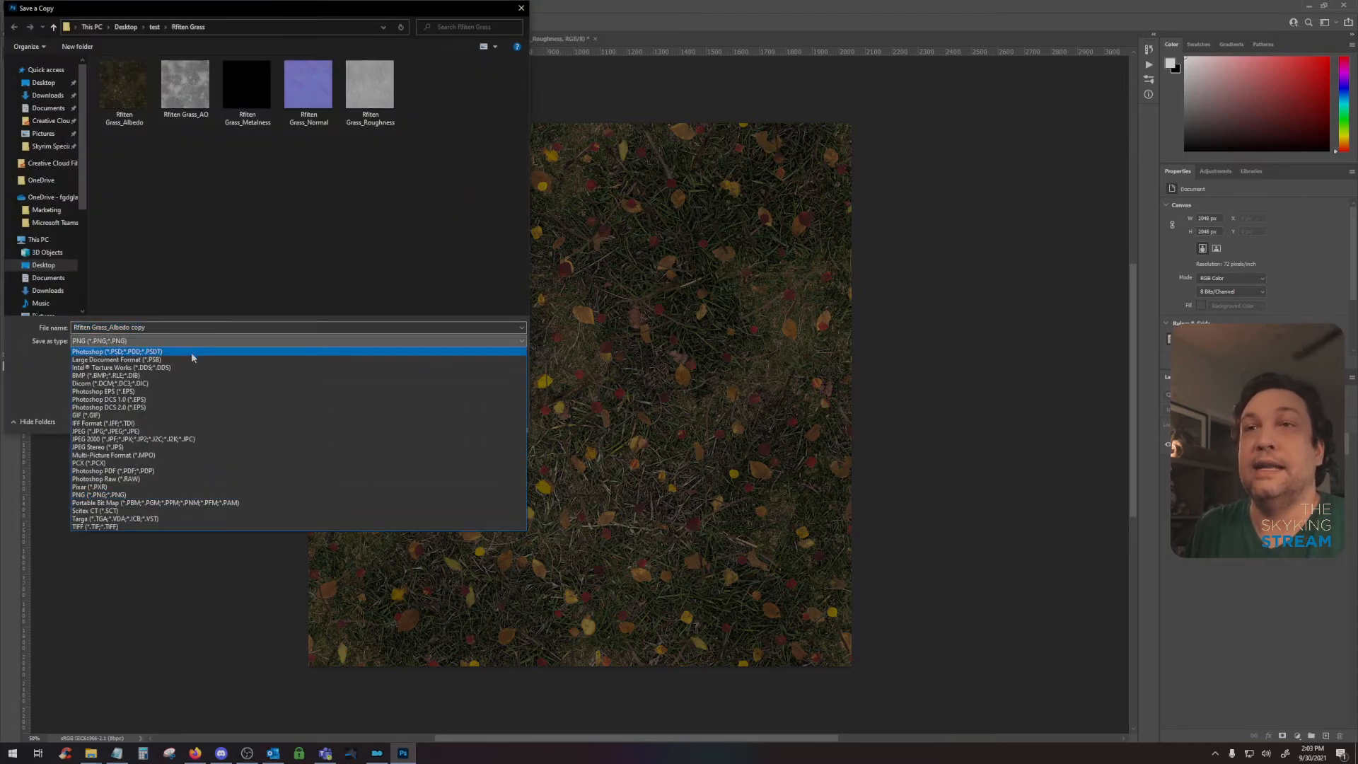
click(121, 367)
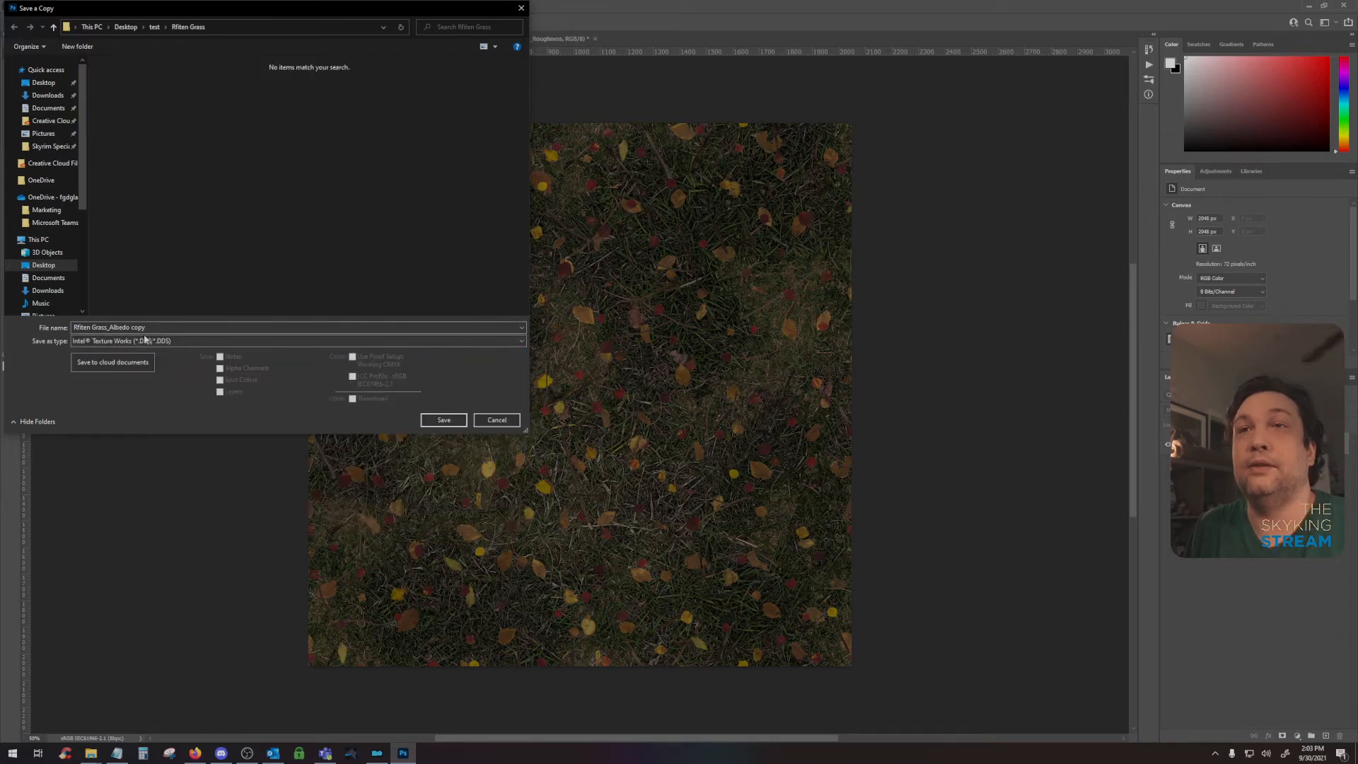
click(46, 70)
text(testAlbedo)
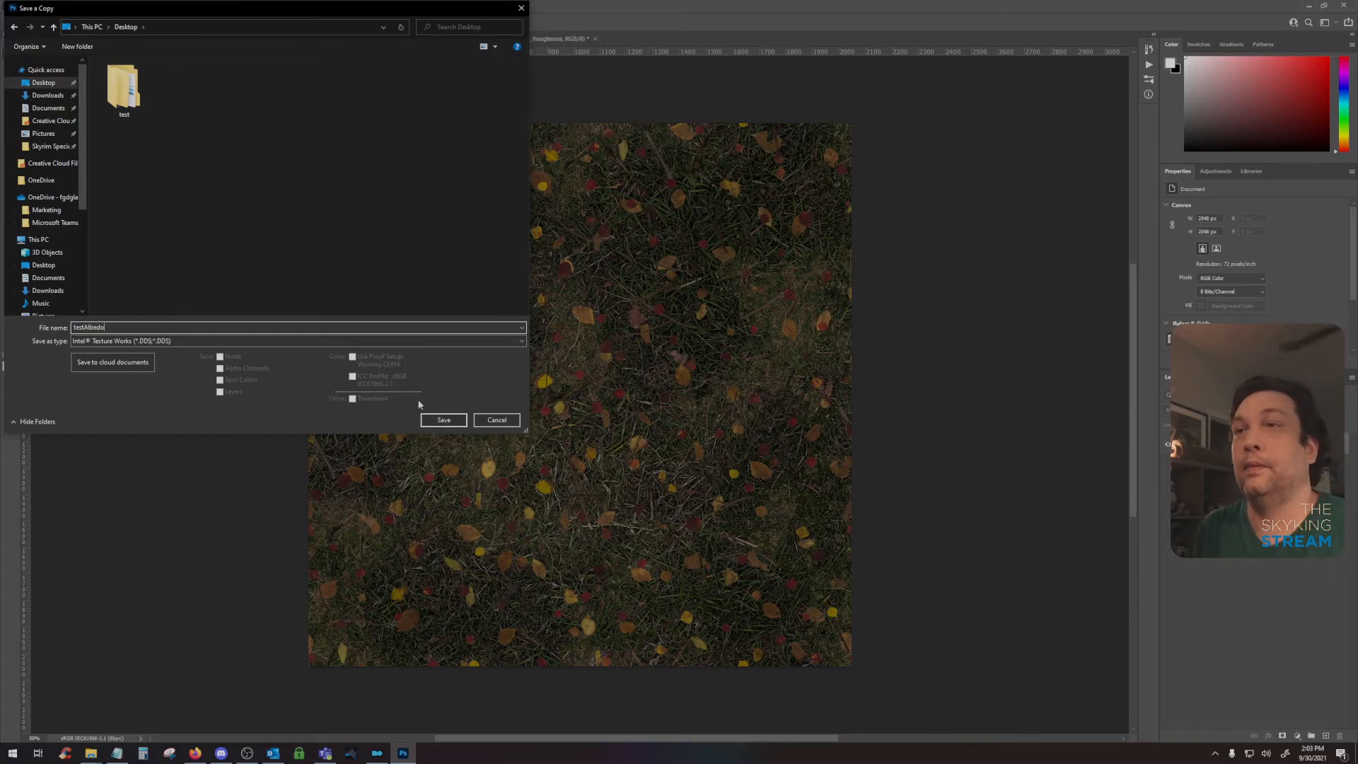
click(442, 418)
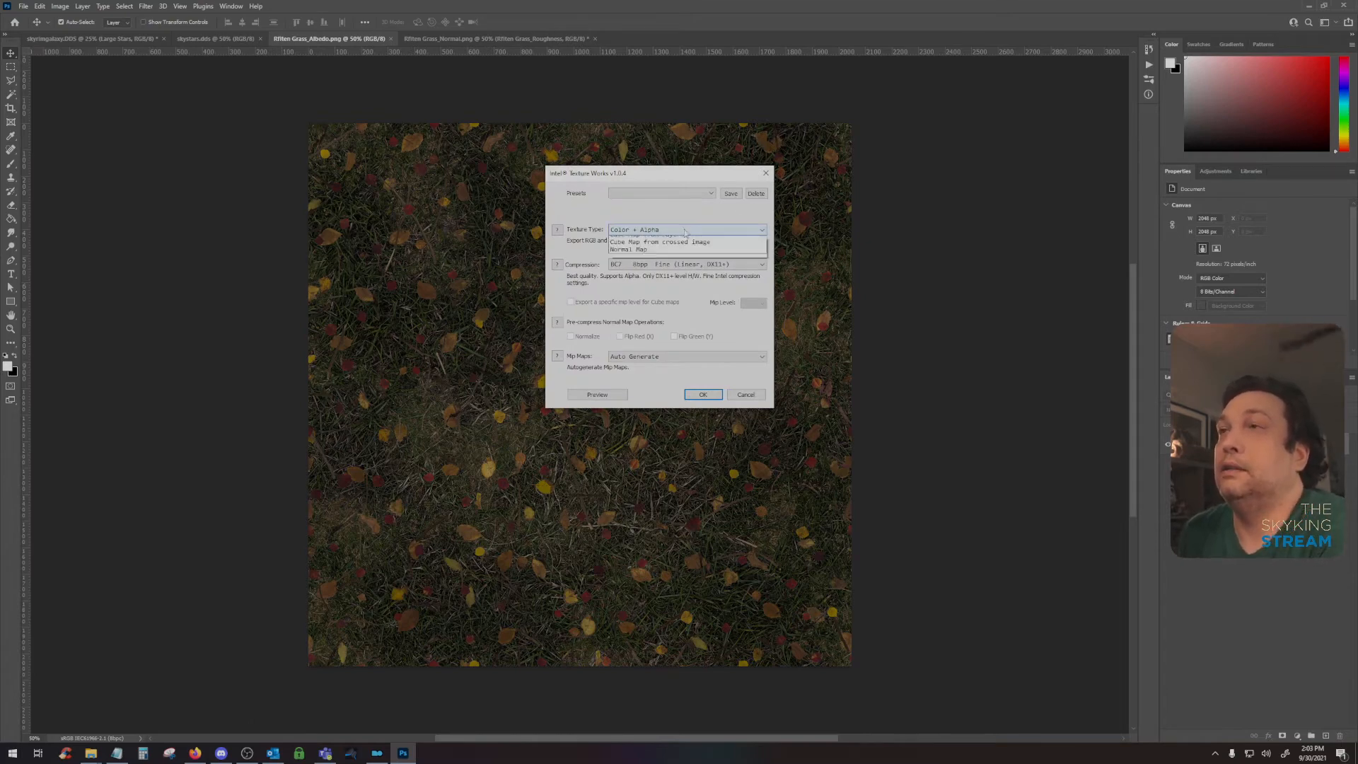
- Set texture type to Color without alpha and choose a compression format, with mip maps auto-generated
click(761, 229)
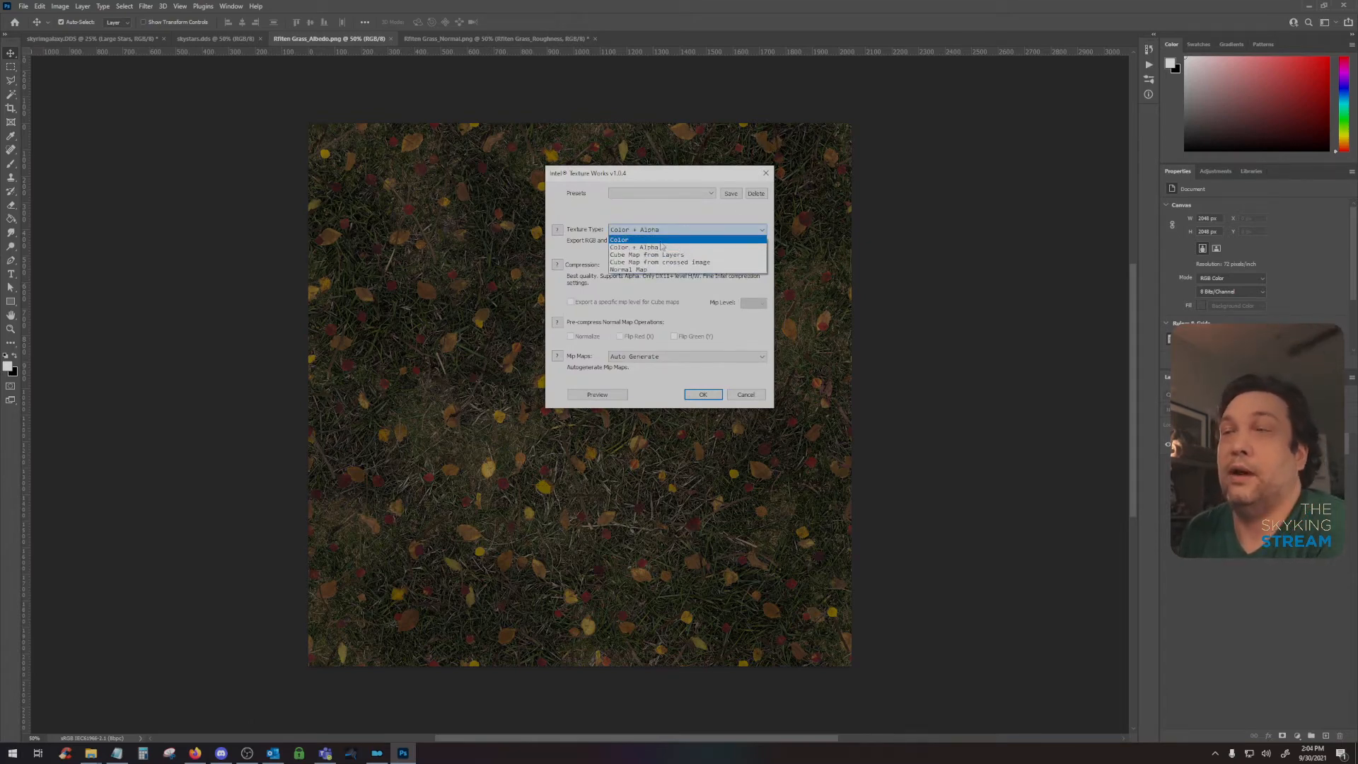
click(620, 239)
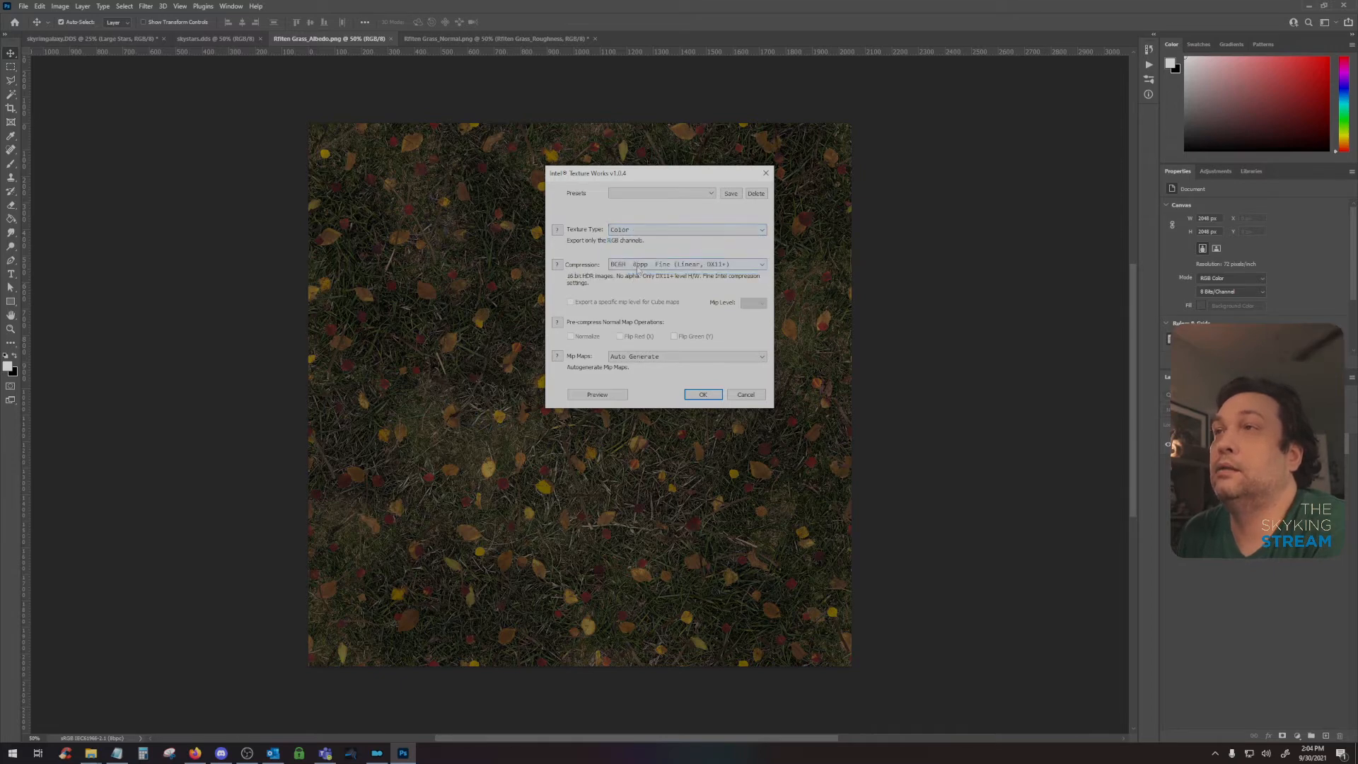
click(761, 264)
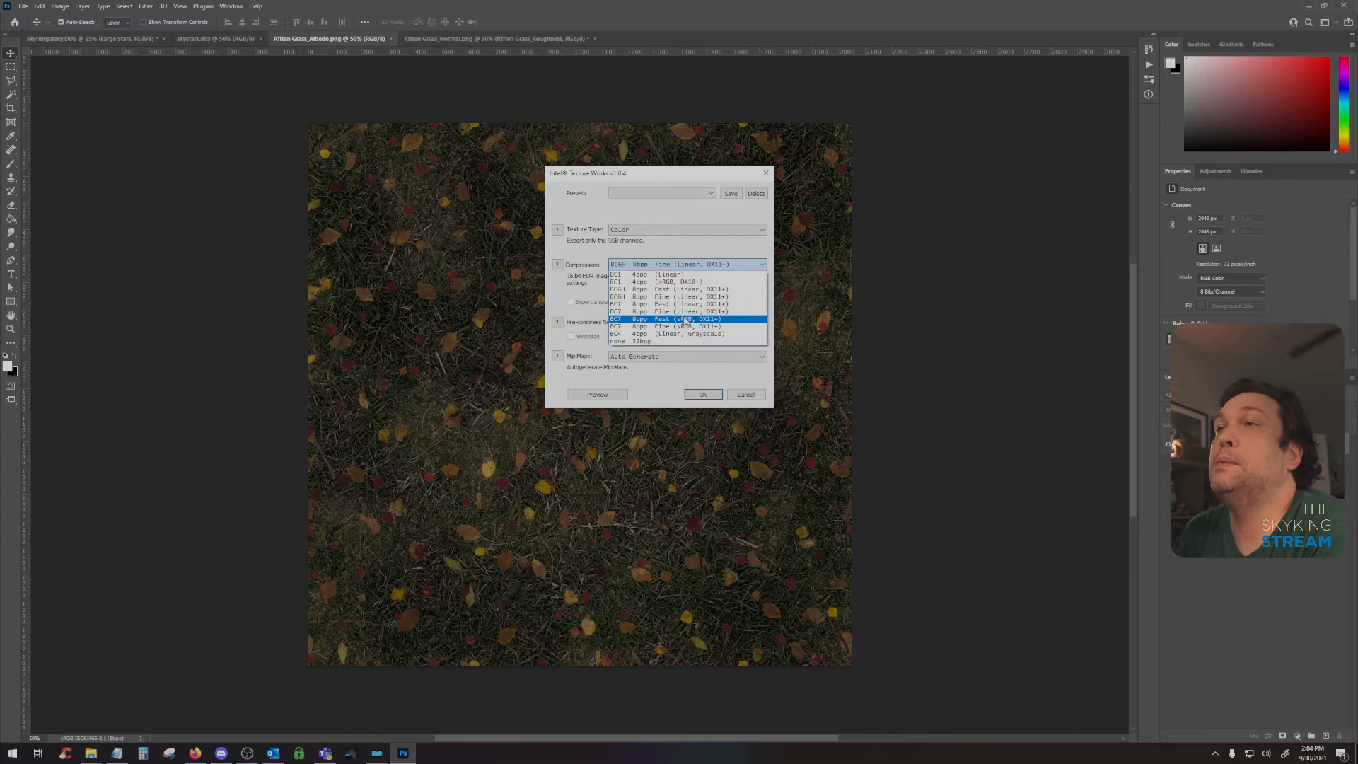
click(684, 325)
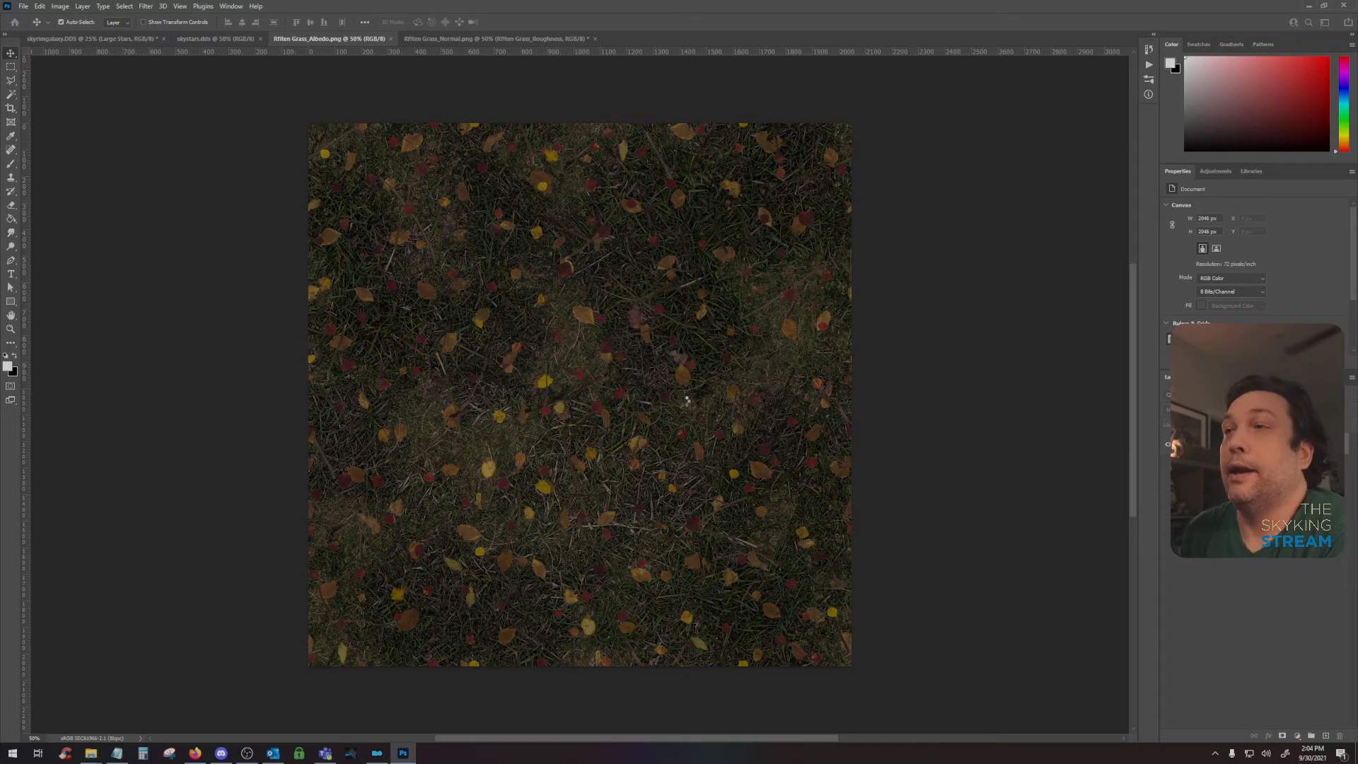
mouse_move(533, 287)
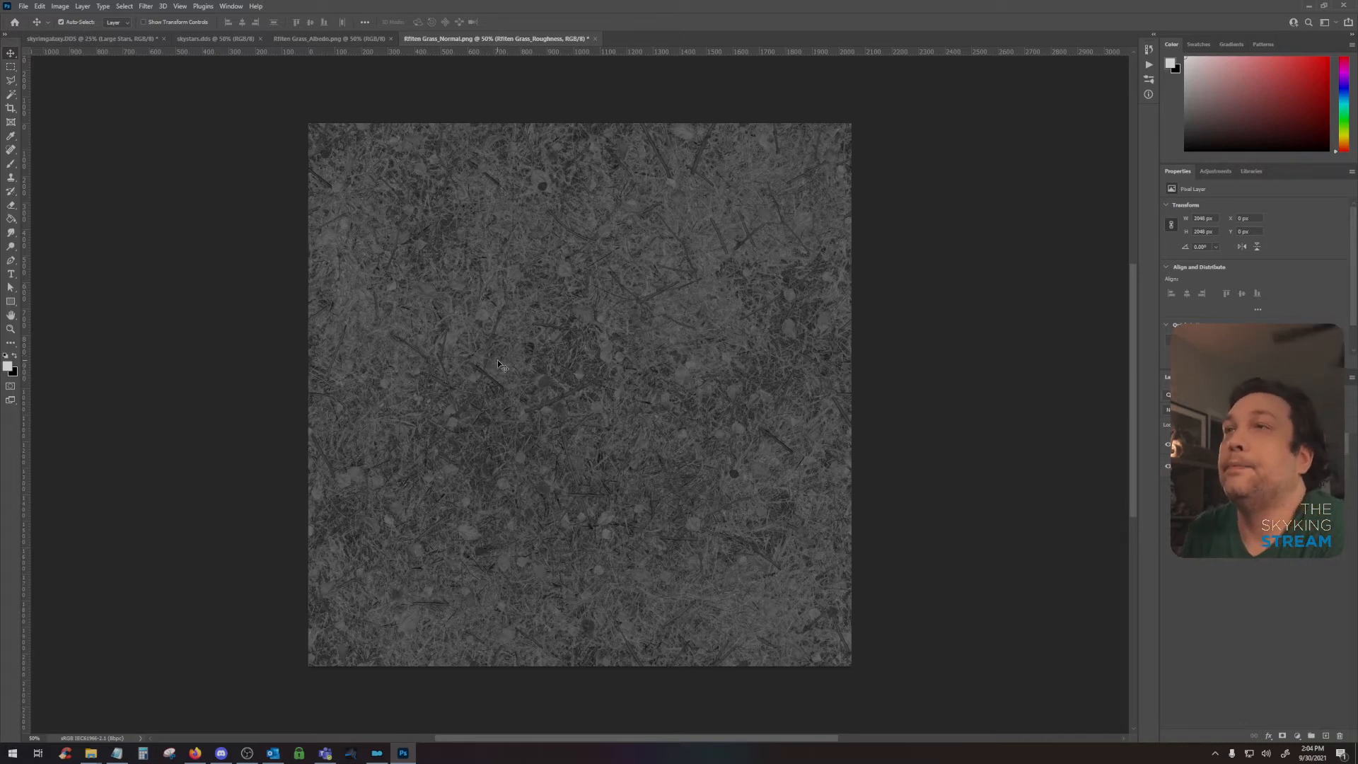
mouse_move(512, 324)
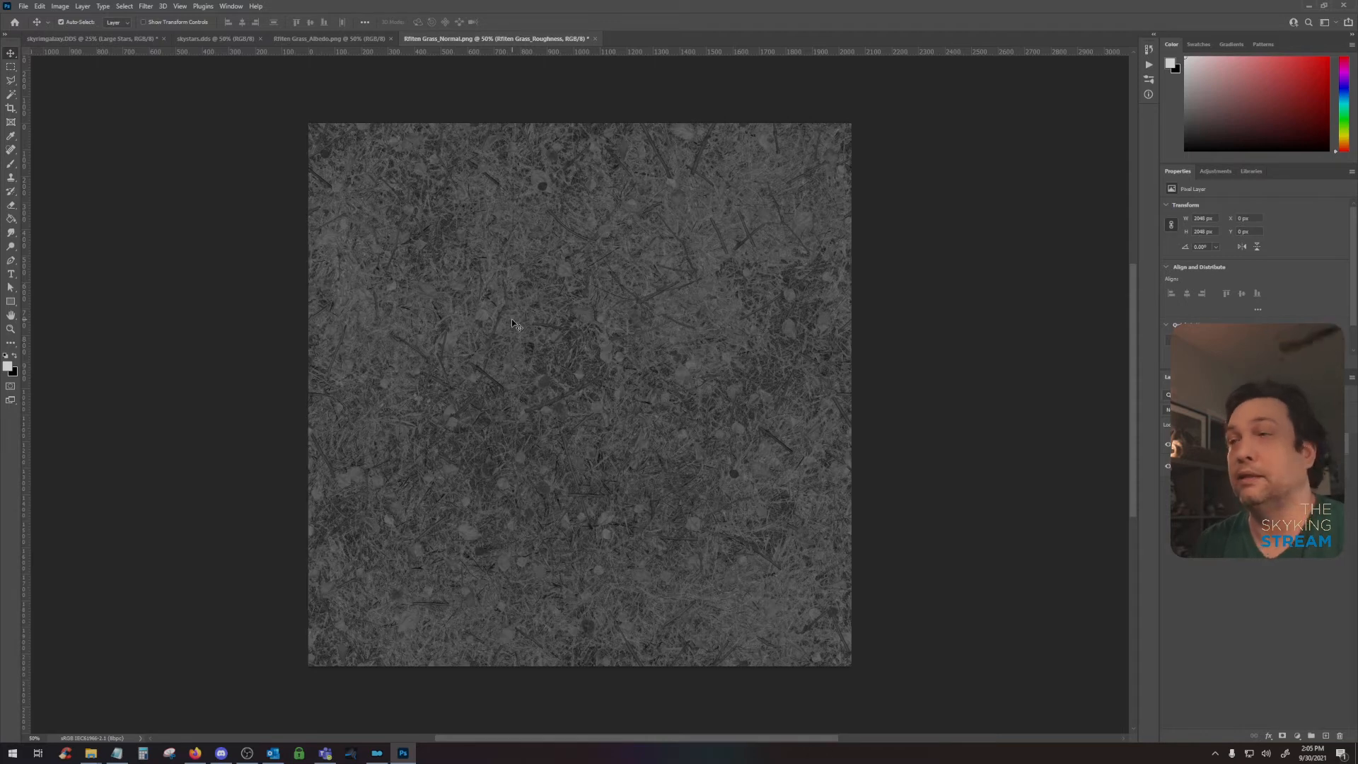
mouse_move(528, 291)
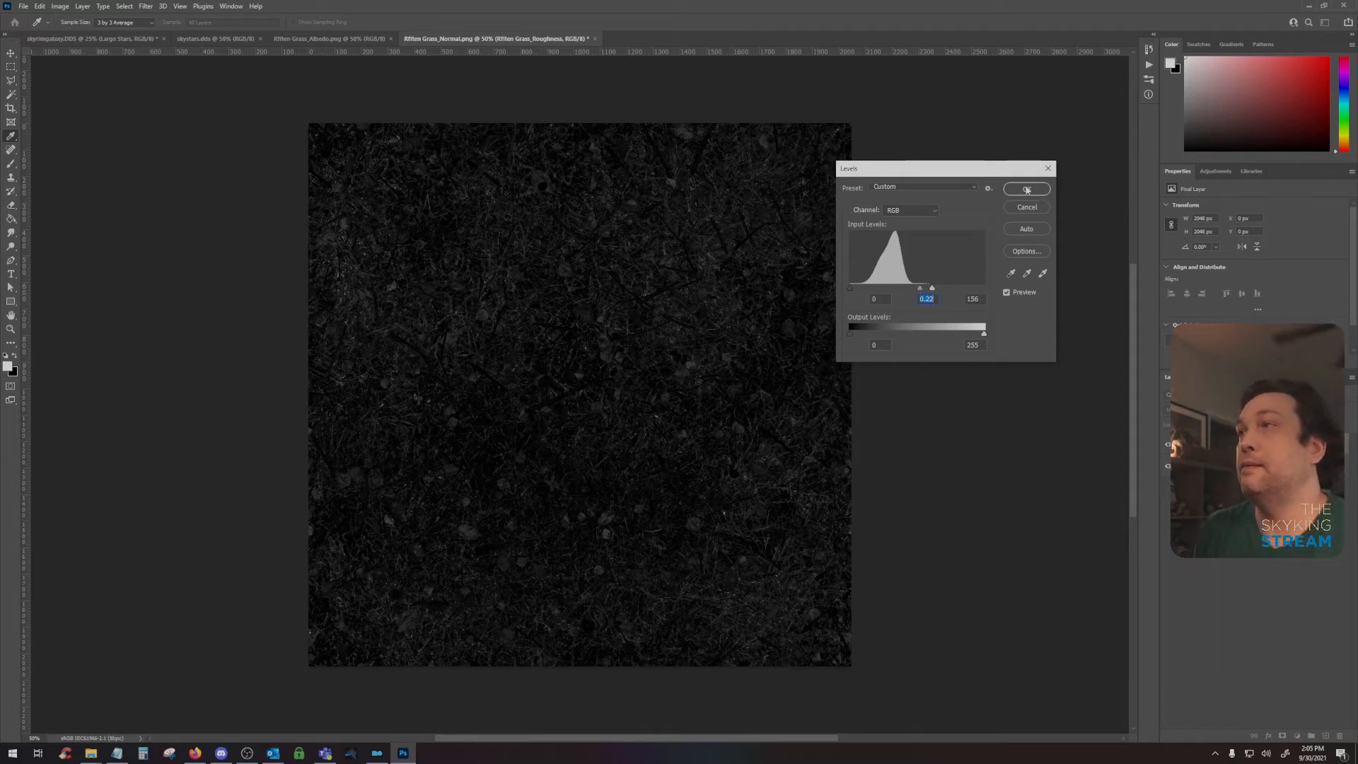
- Darken the Roughness layer in the normal-map document with Levels, midtone 0.22, until nearly black
click(1026, 188)
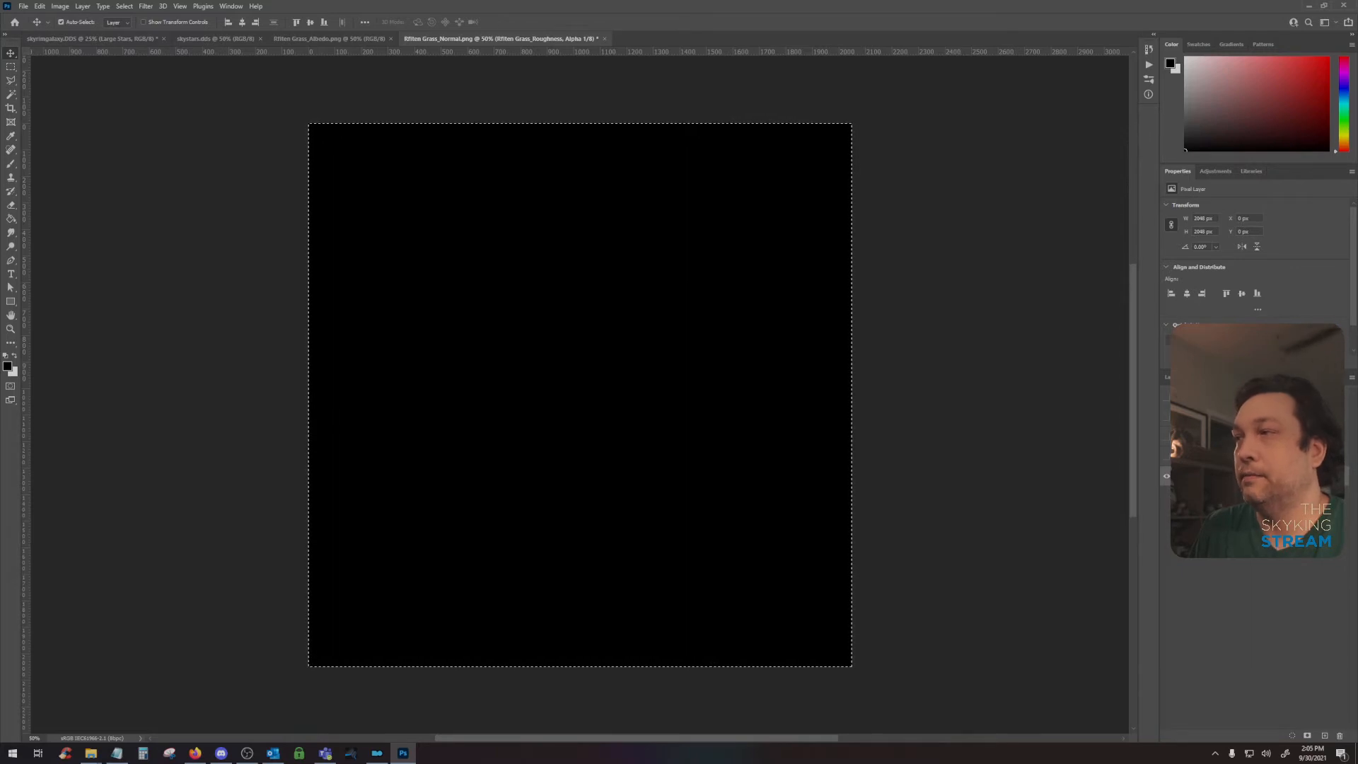
mouse_move(454, 647)
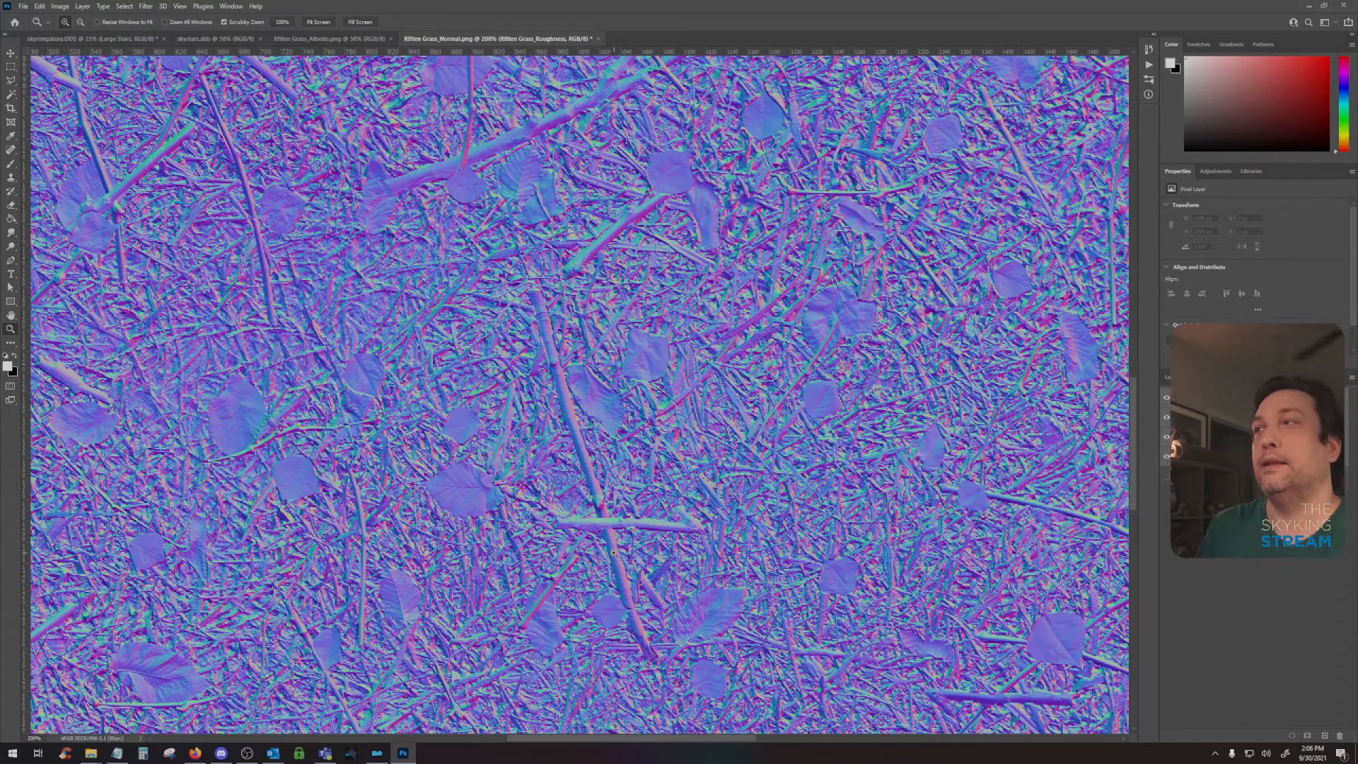
mouse_move(764, 400)
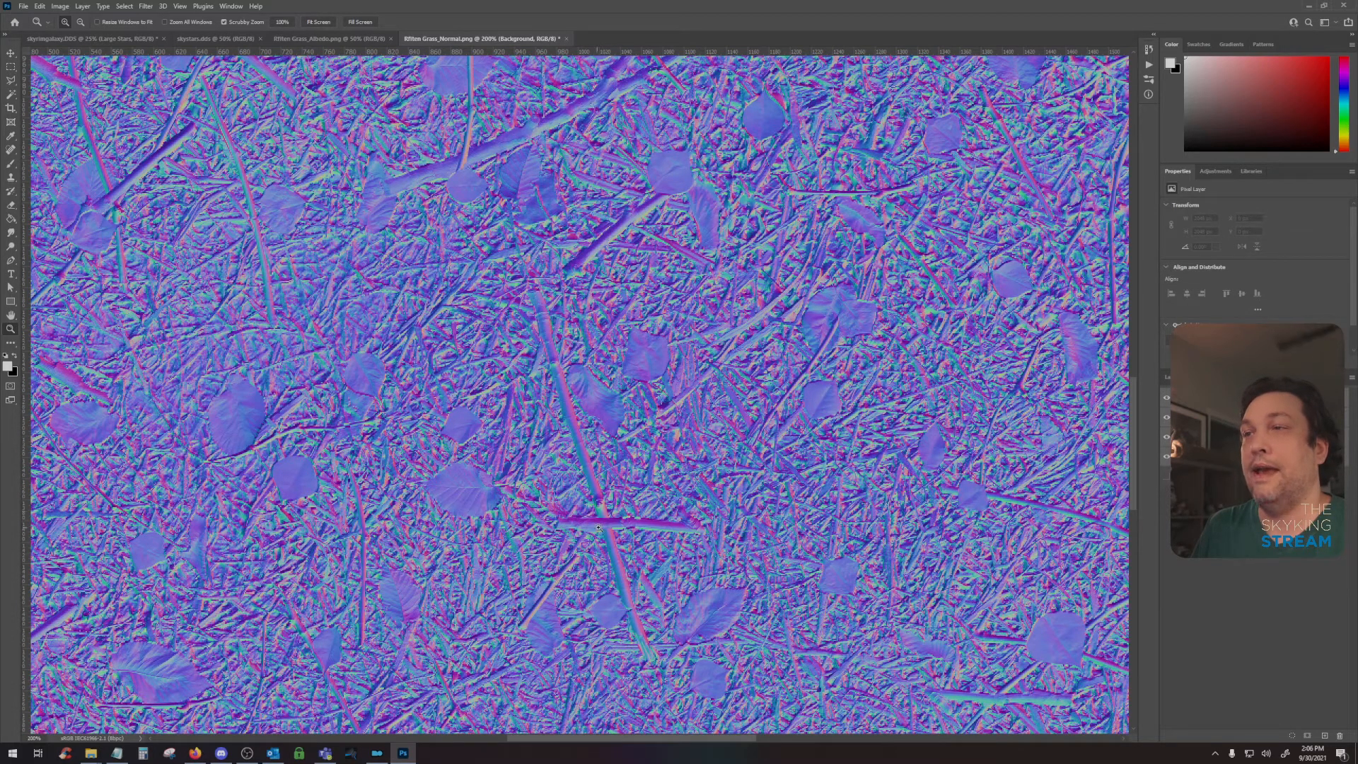
mouse_move(385, 380)
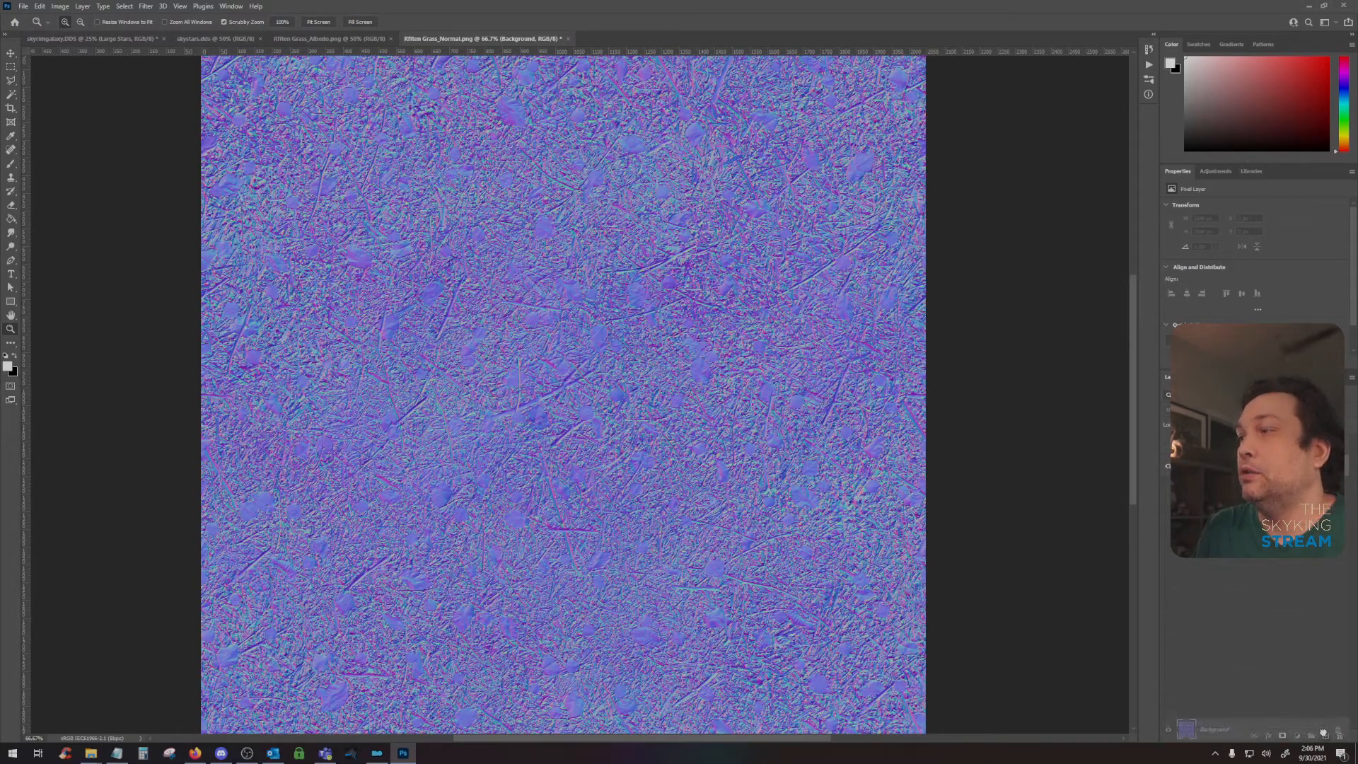
click(1199, 419)
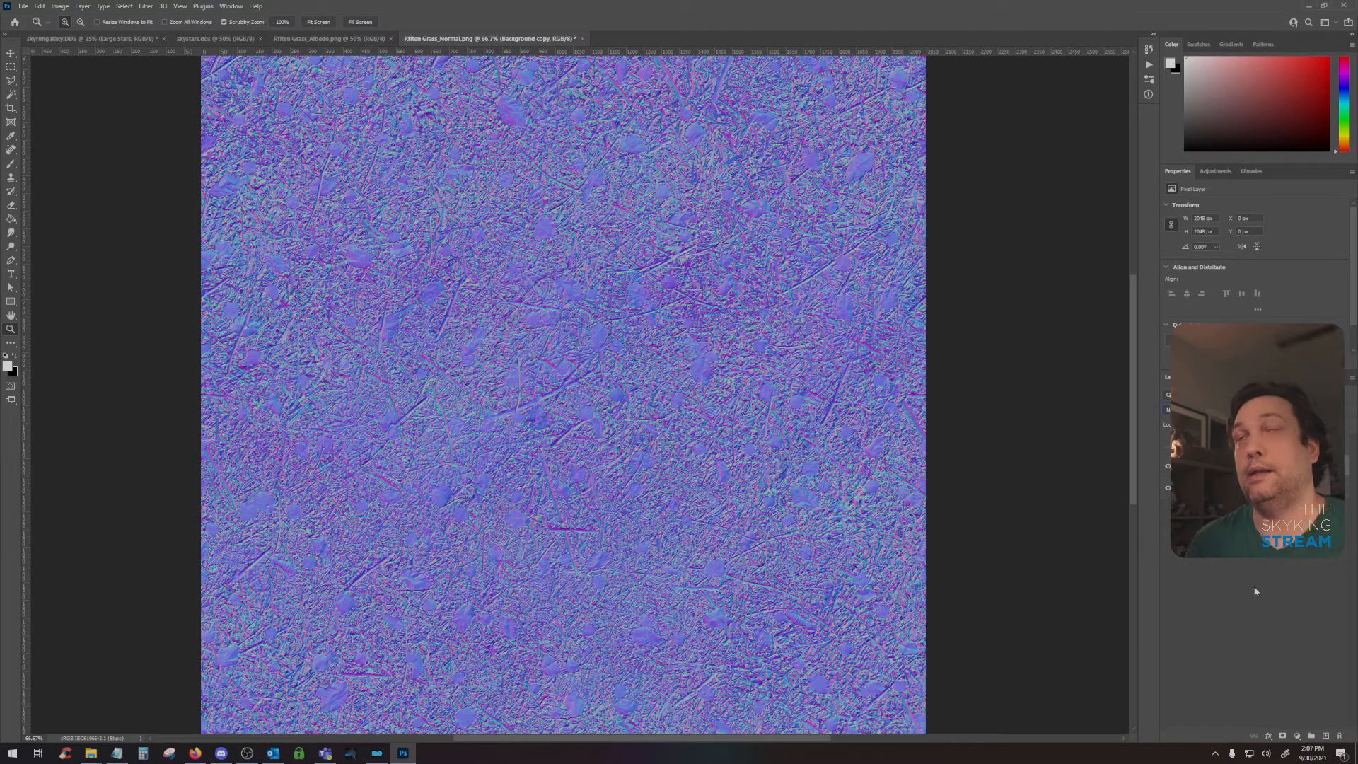
mouse_move(1252, 571)
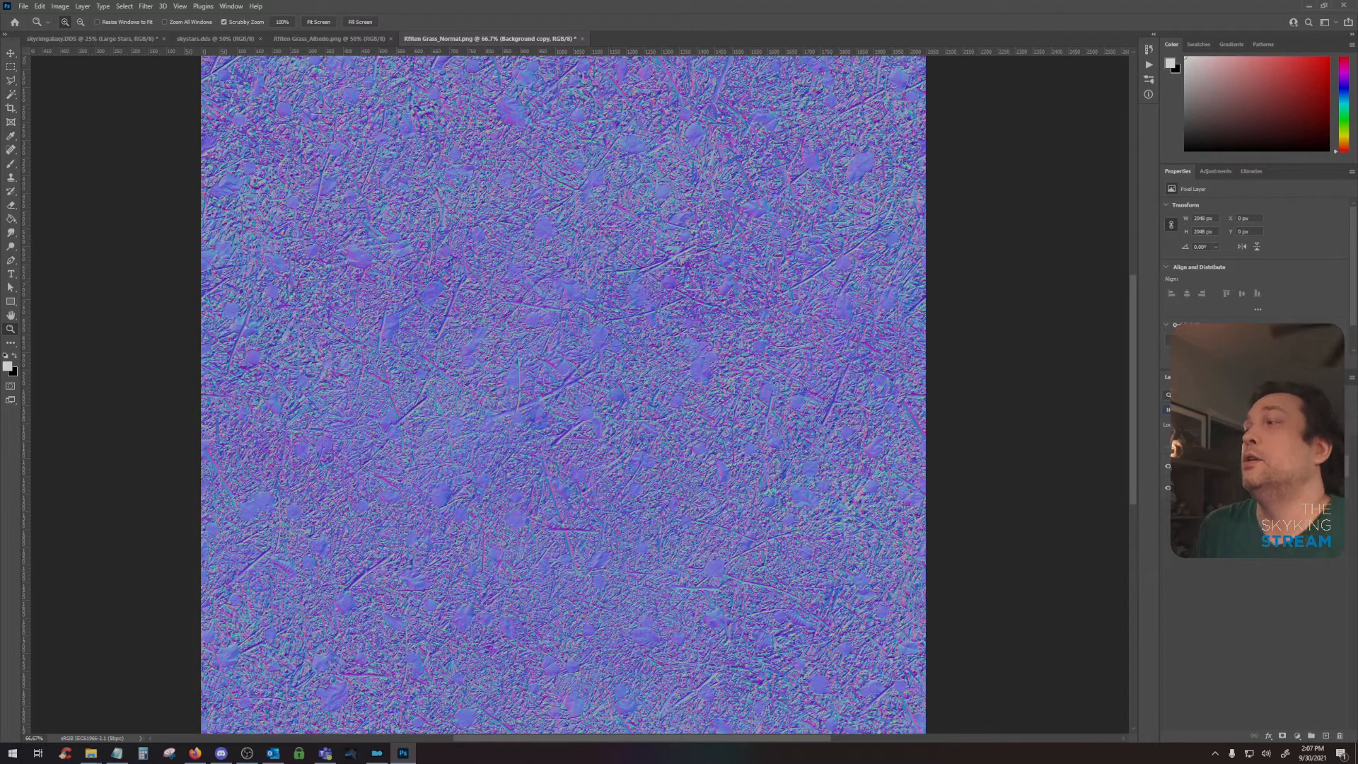
click(1178, 410)
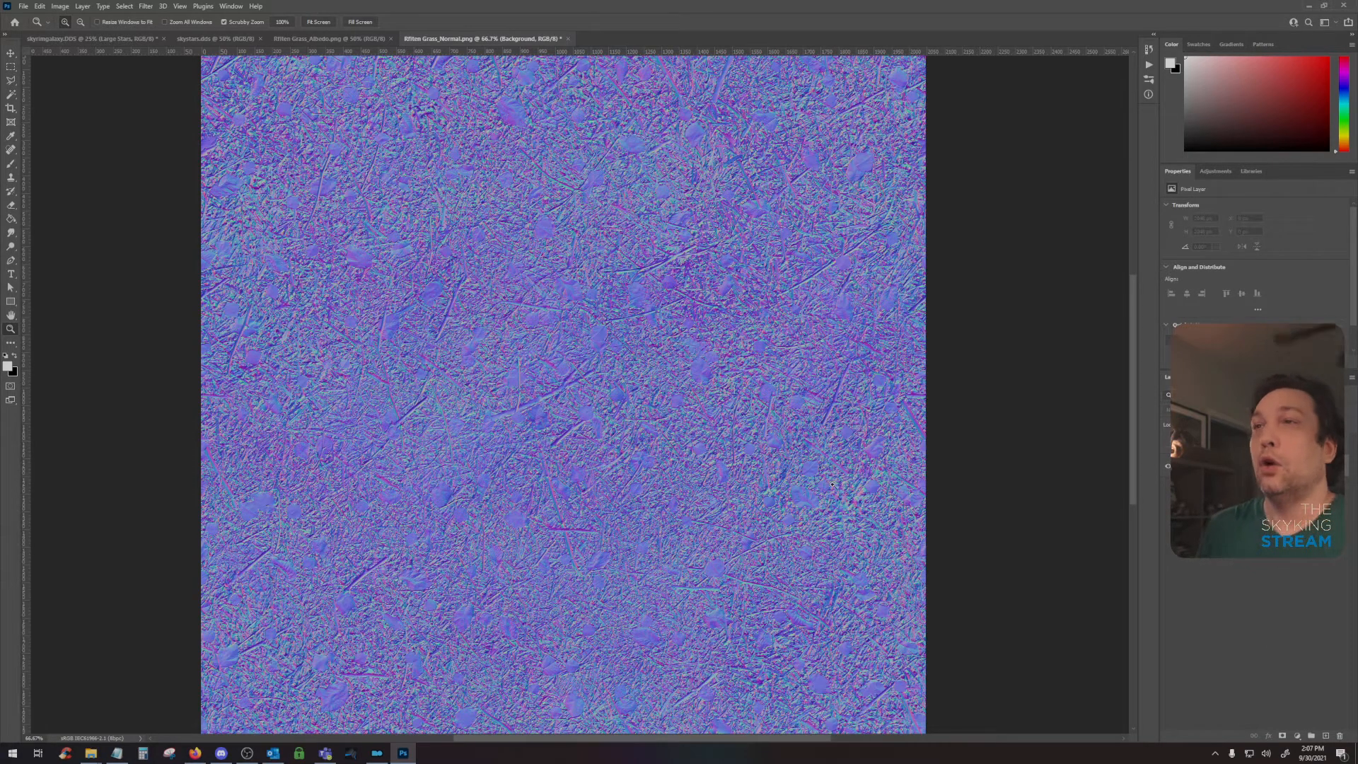
mouse_move(727, 474)
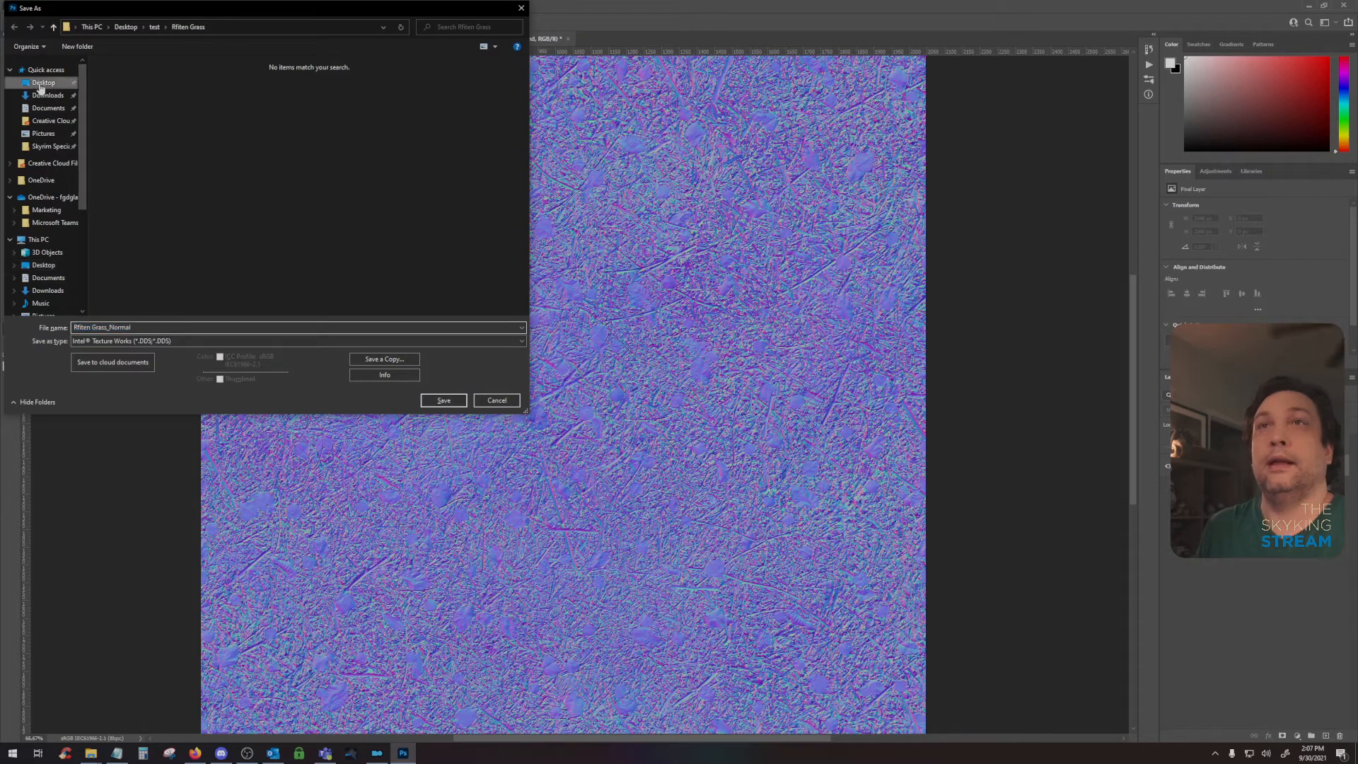
- Save the normal map to the Desktop as an Intel Texture Works DDS named testNormal
click(44, 82)
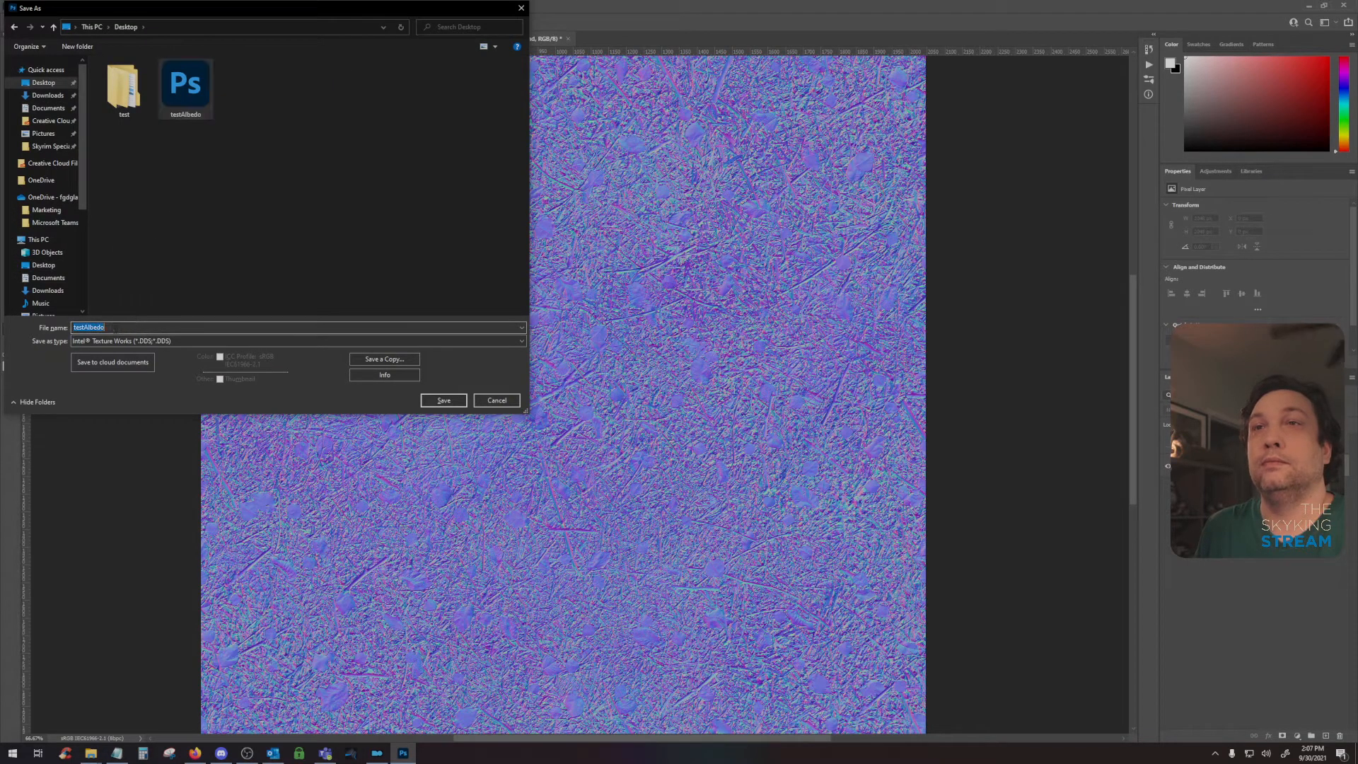
text(testN)
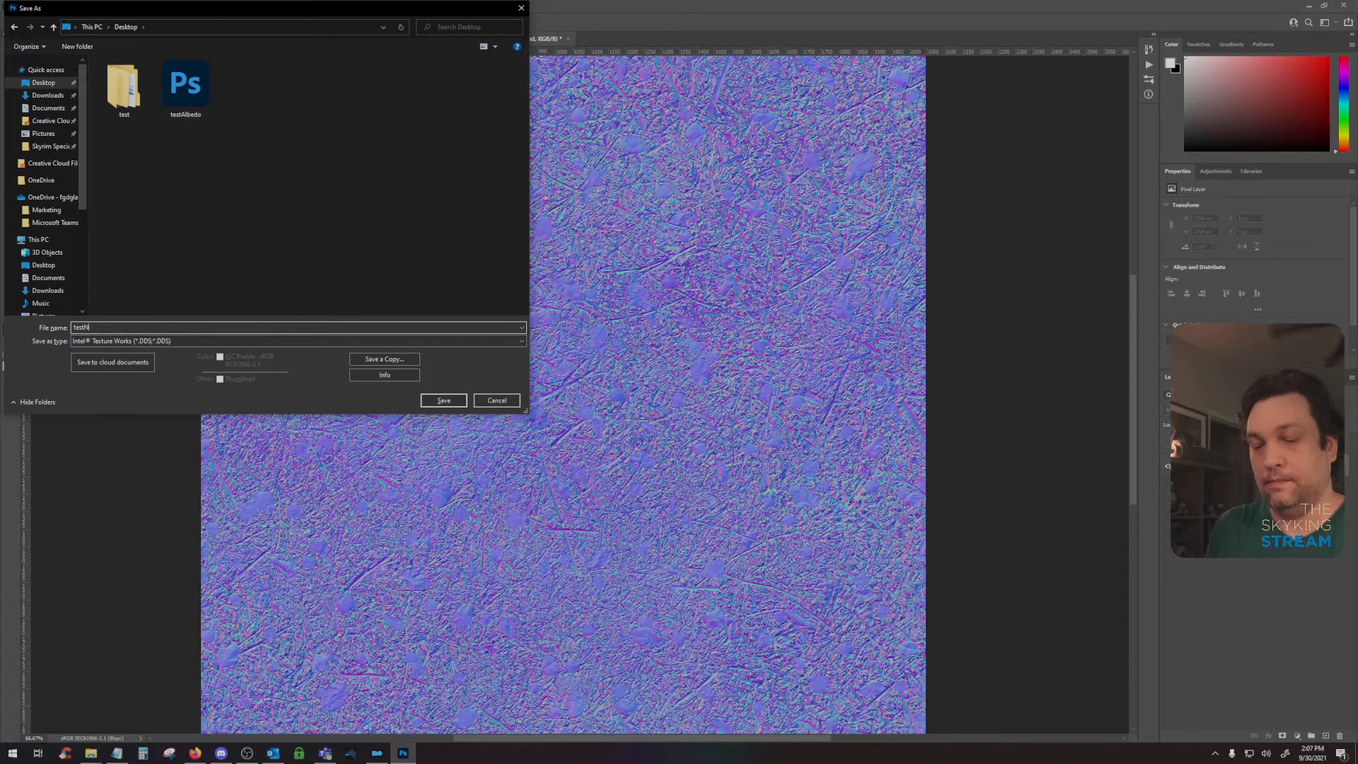
text(ormal)
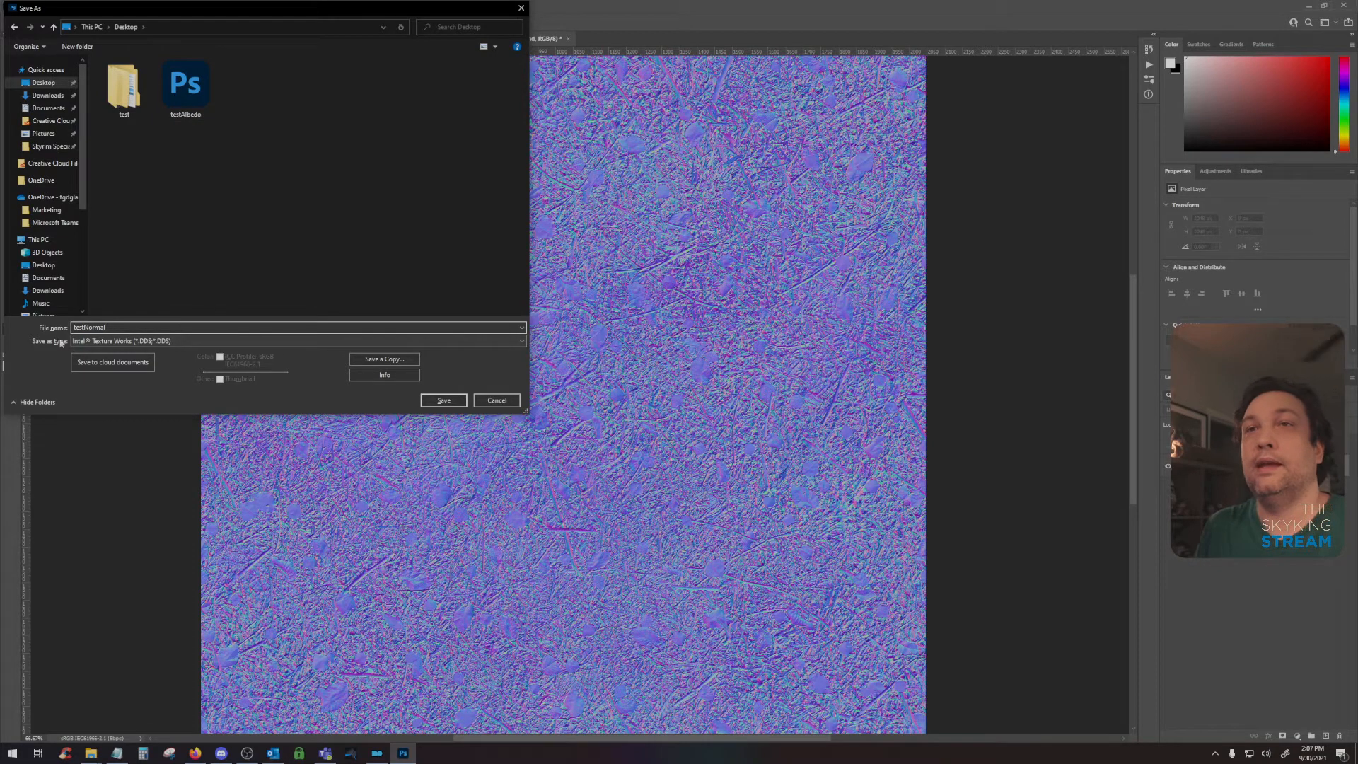
click(442, 400)
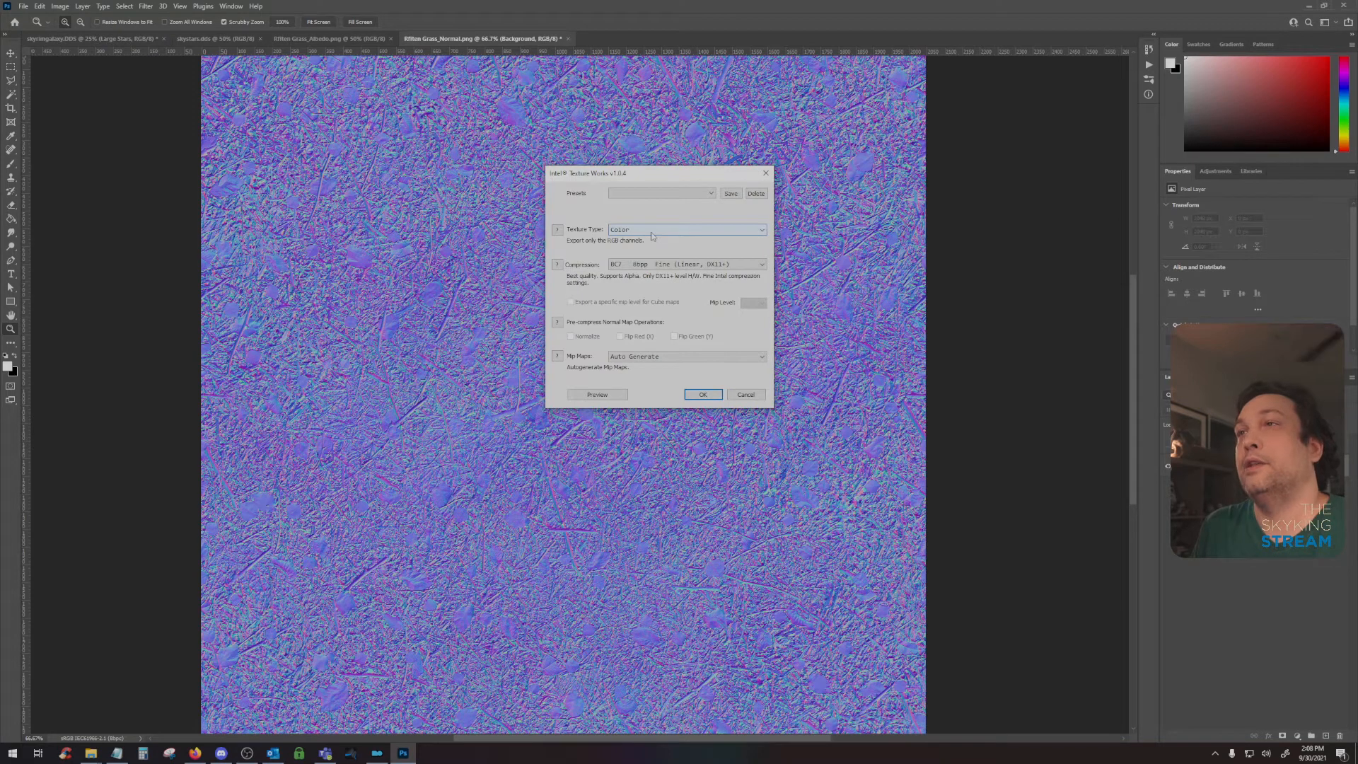
- Export it as Color + Alpha with a BC7 fine linear compression format
click(688, 229)
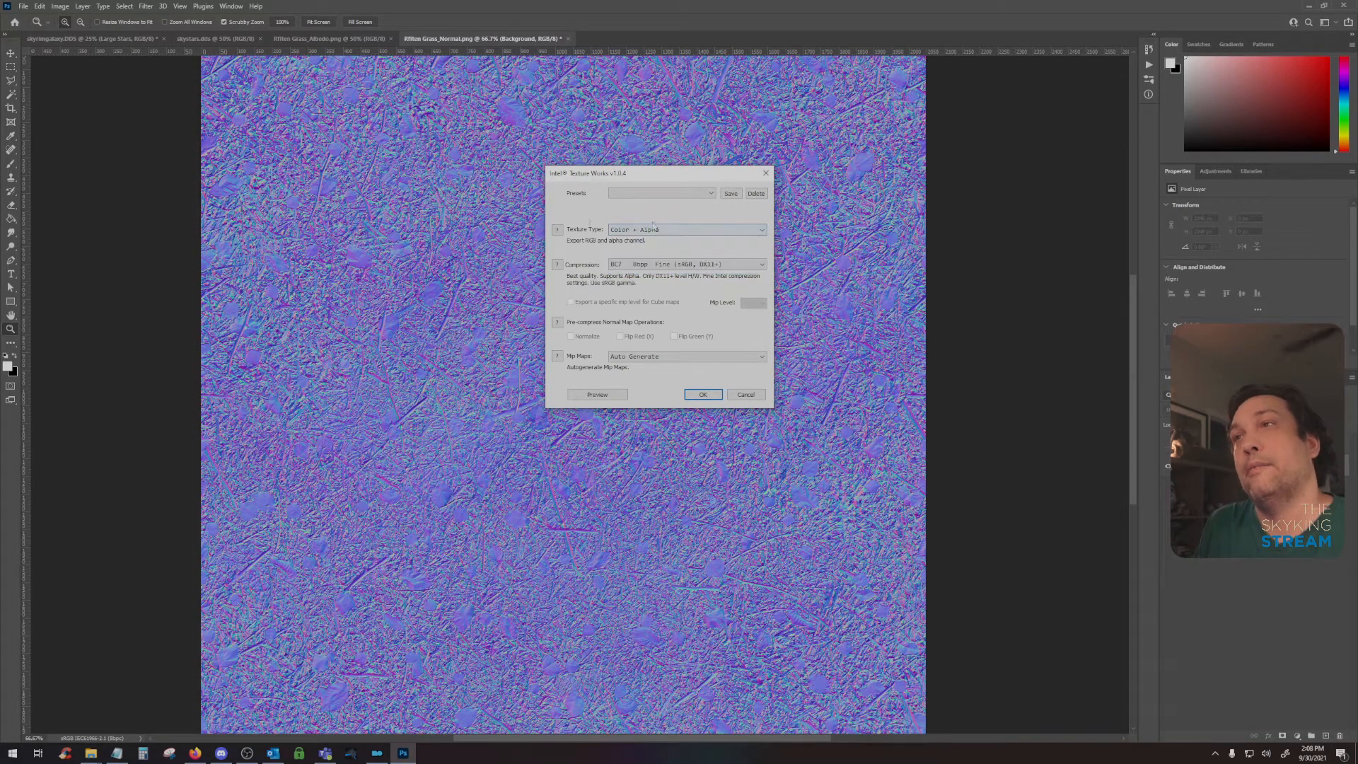
click(761, 265)
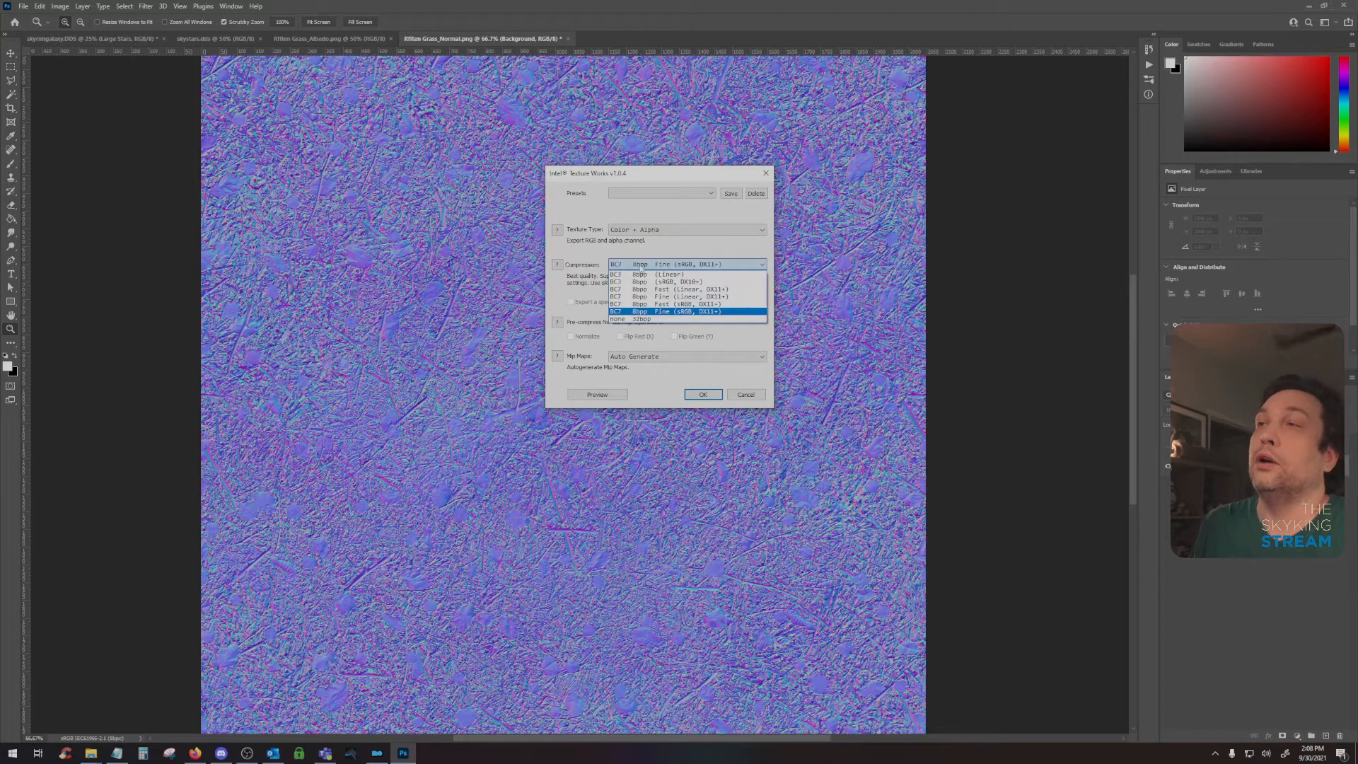
mouse_move(685, 295)
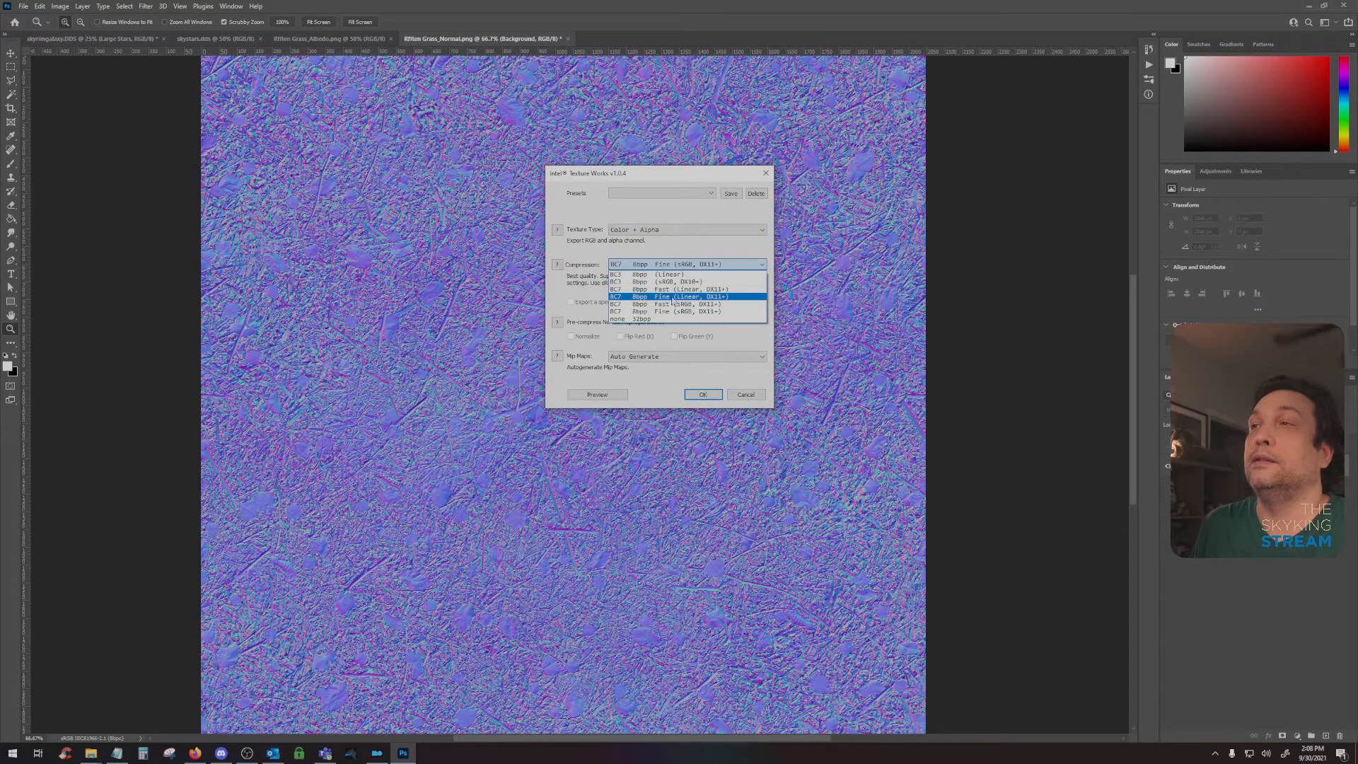
click(671, 296)
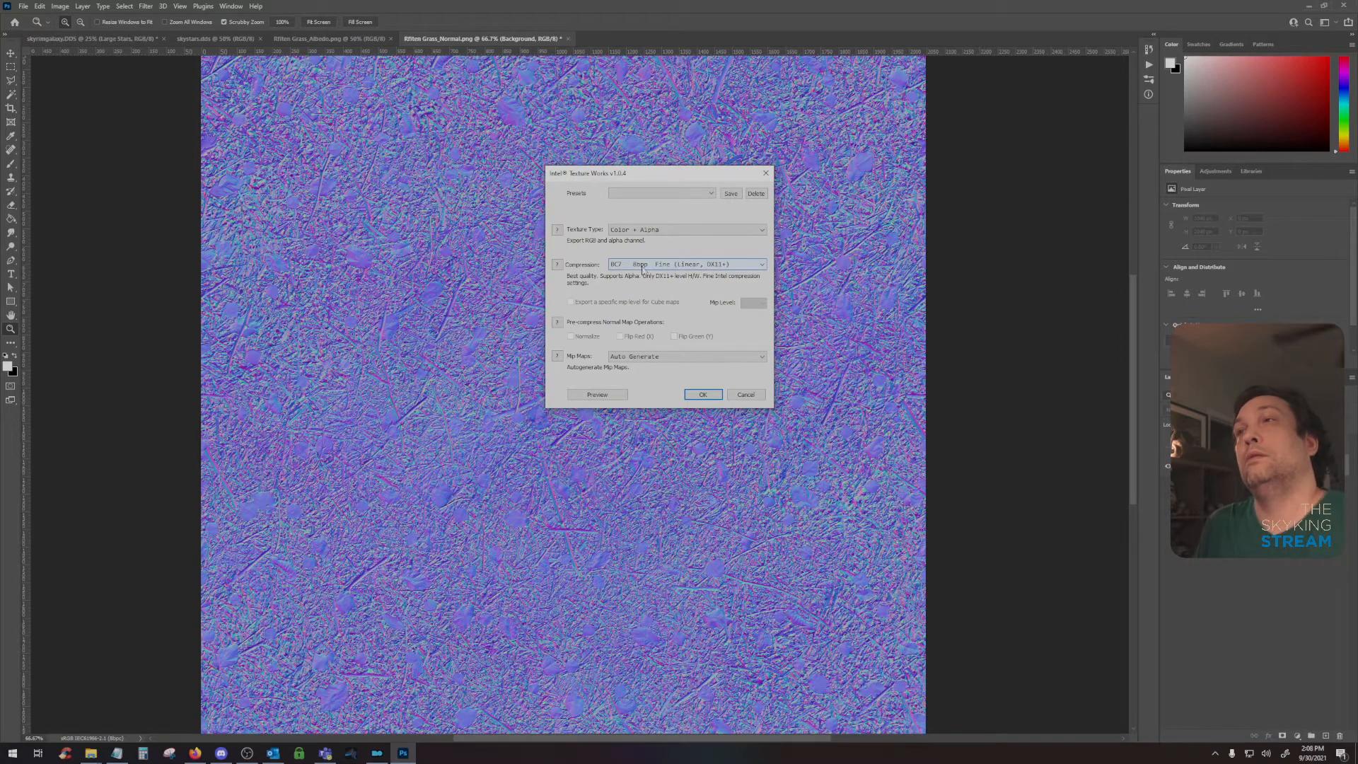
click(761, 265)
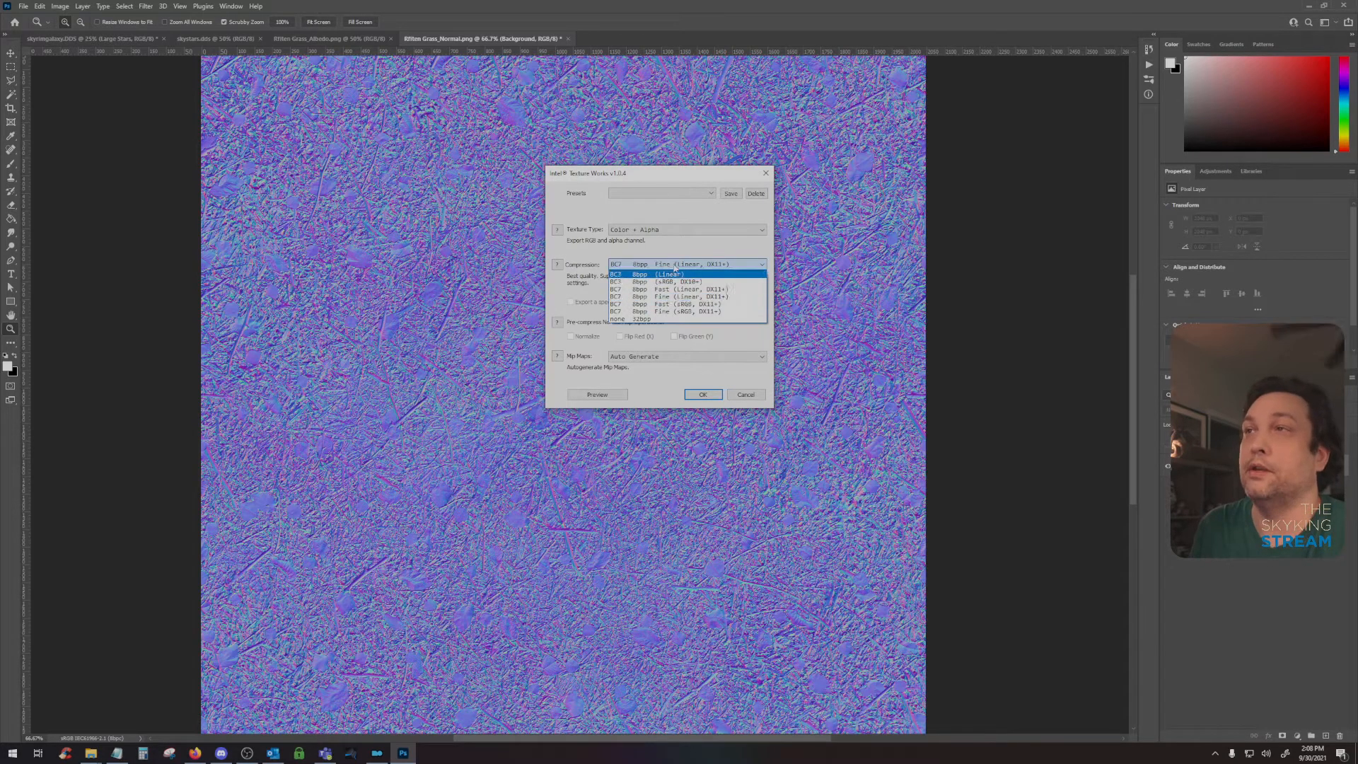
click(687, 265)
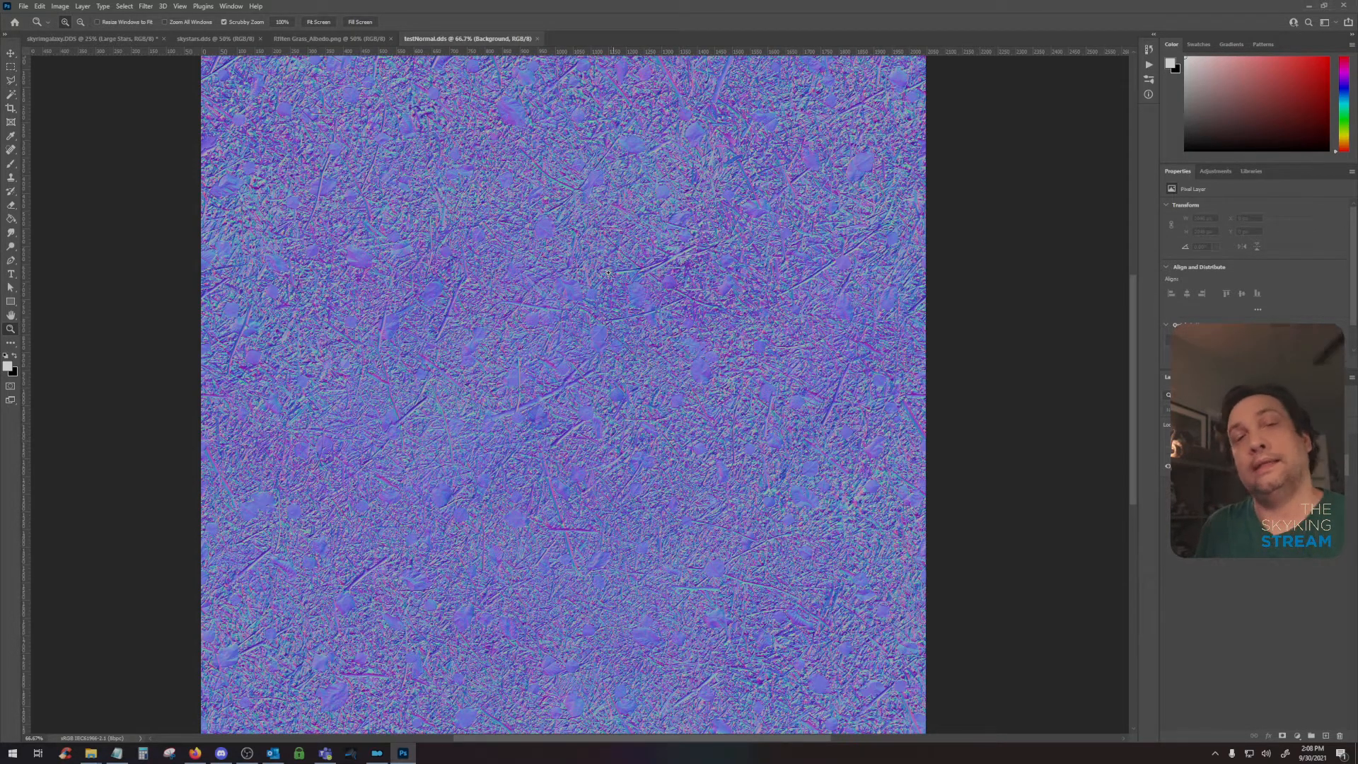
- On the grayscale albedo copy, push contrast with a Levels adjustment to the midtone input
click(325, 38)
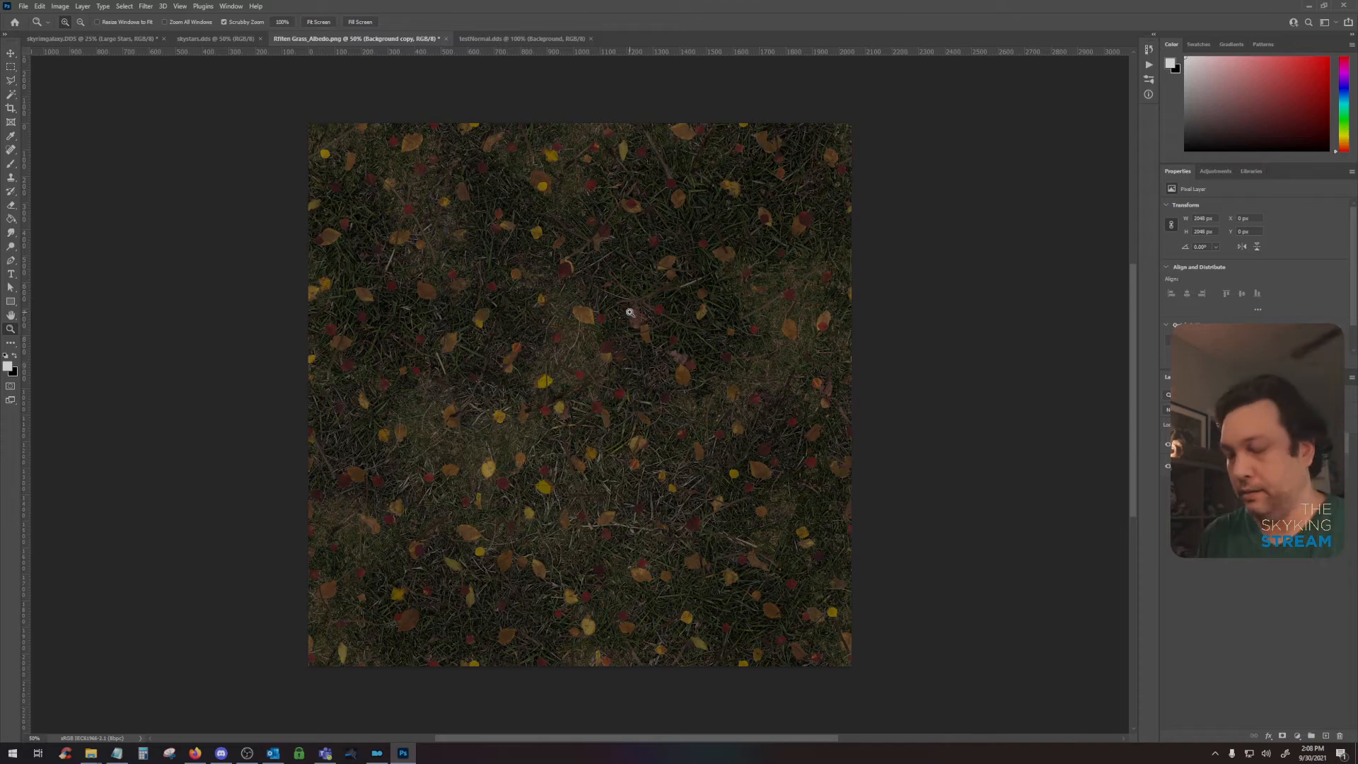
mouse_move(632, 315)
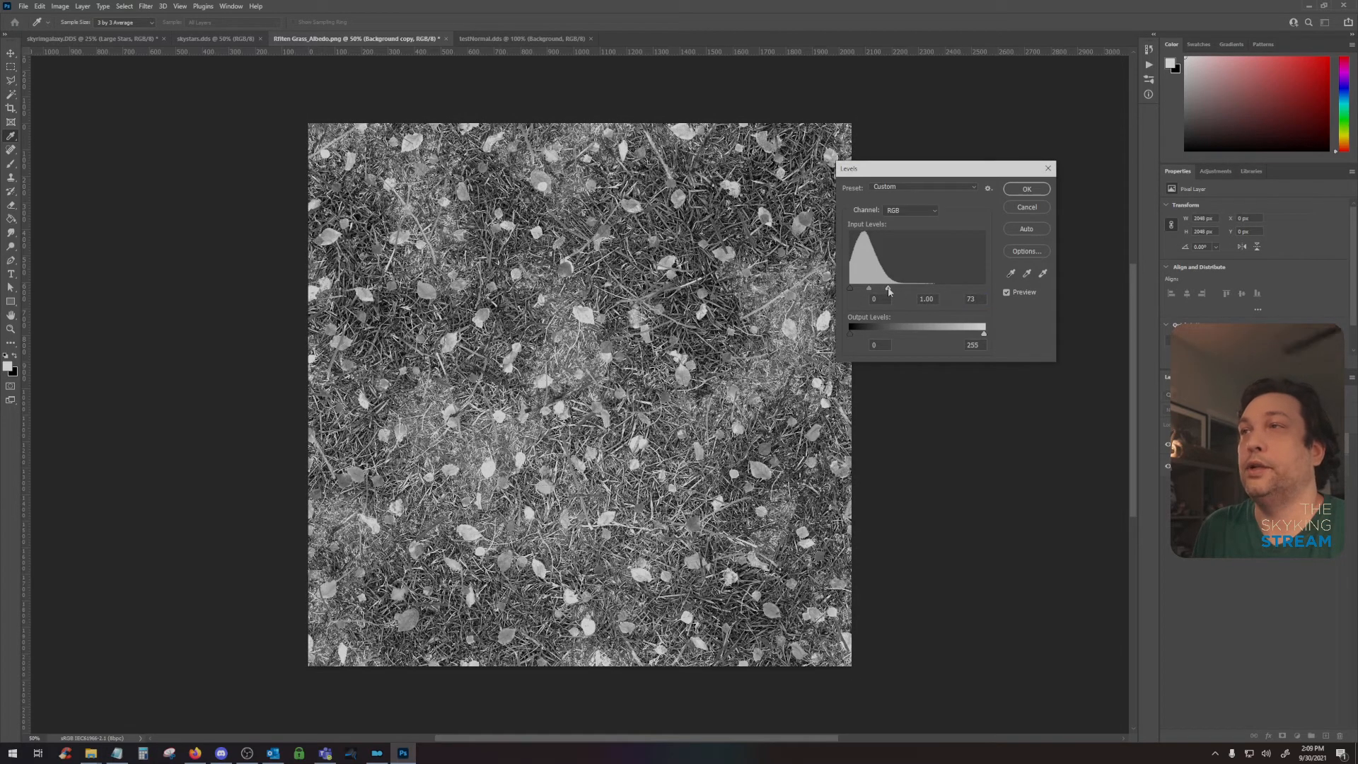
triple_click(970, 299)
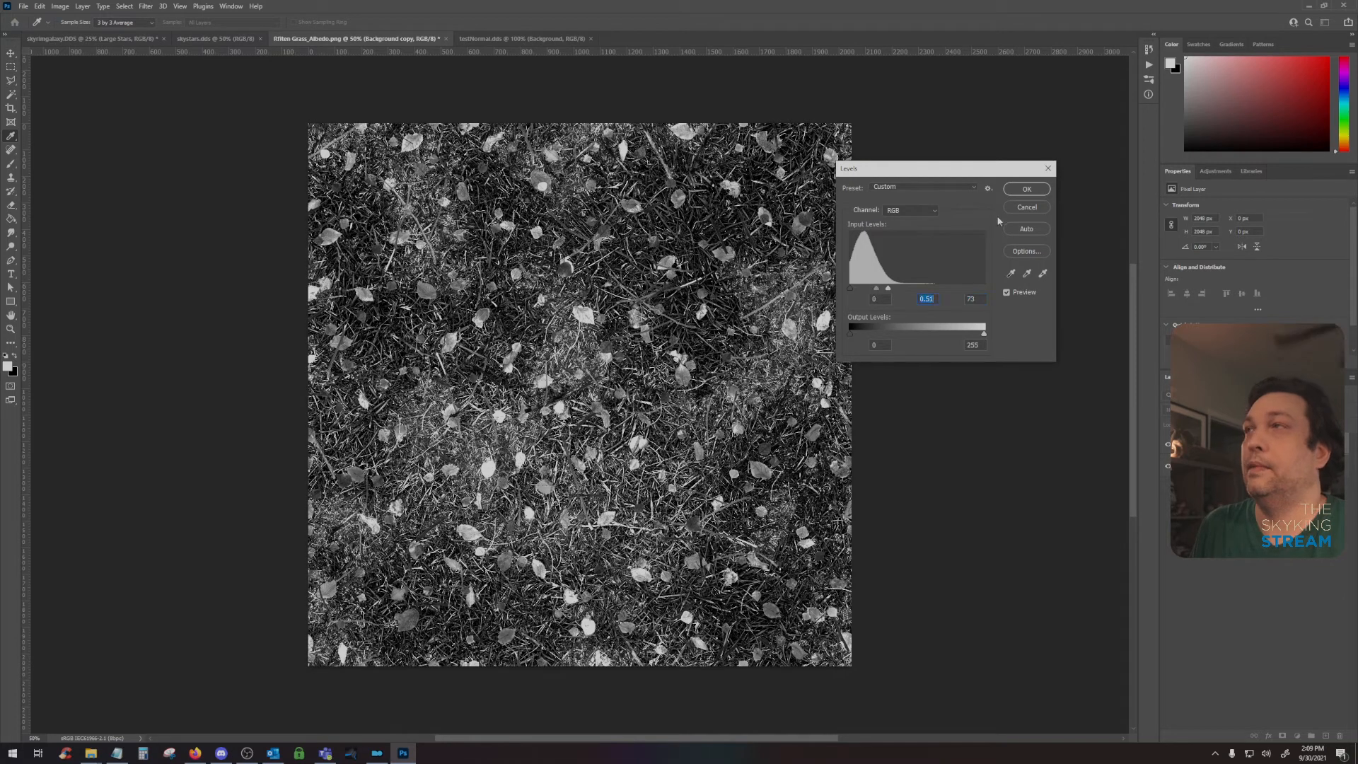
click(144, 6)
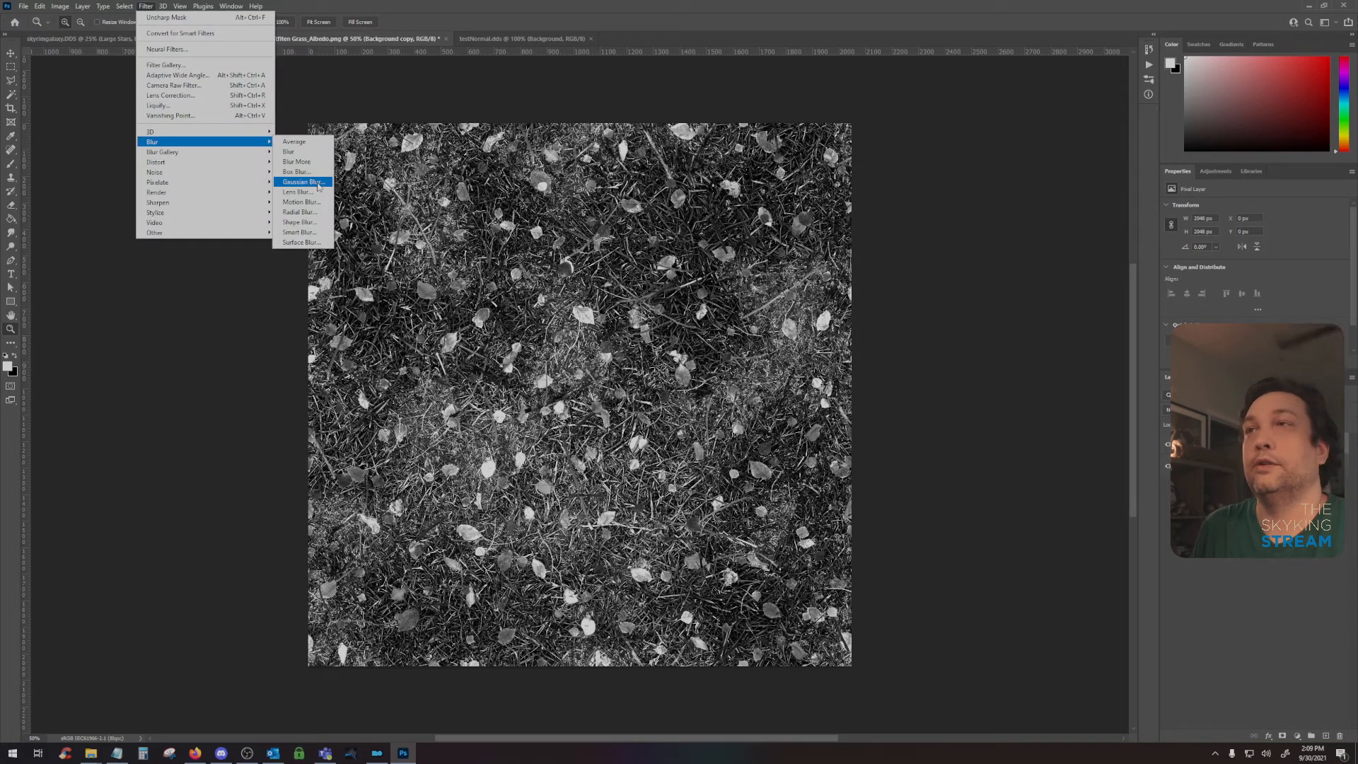
- Soften it with a slight Gaussian Blur, then apply a second Levels pass for a black-and-white mask
click(298, 182)
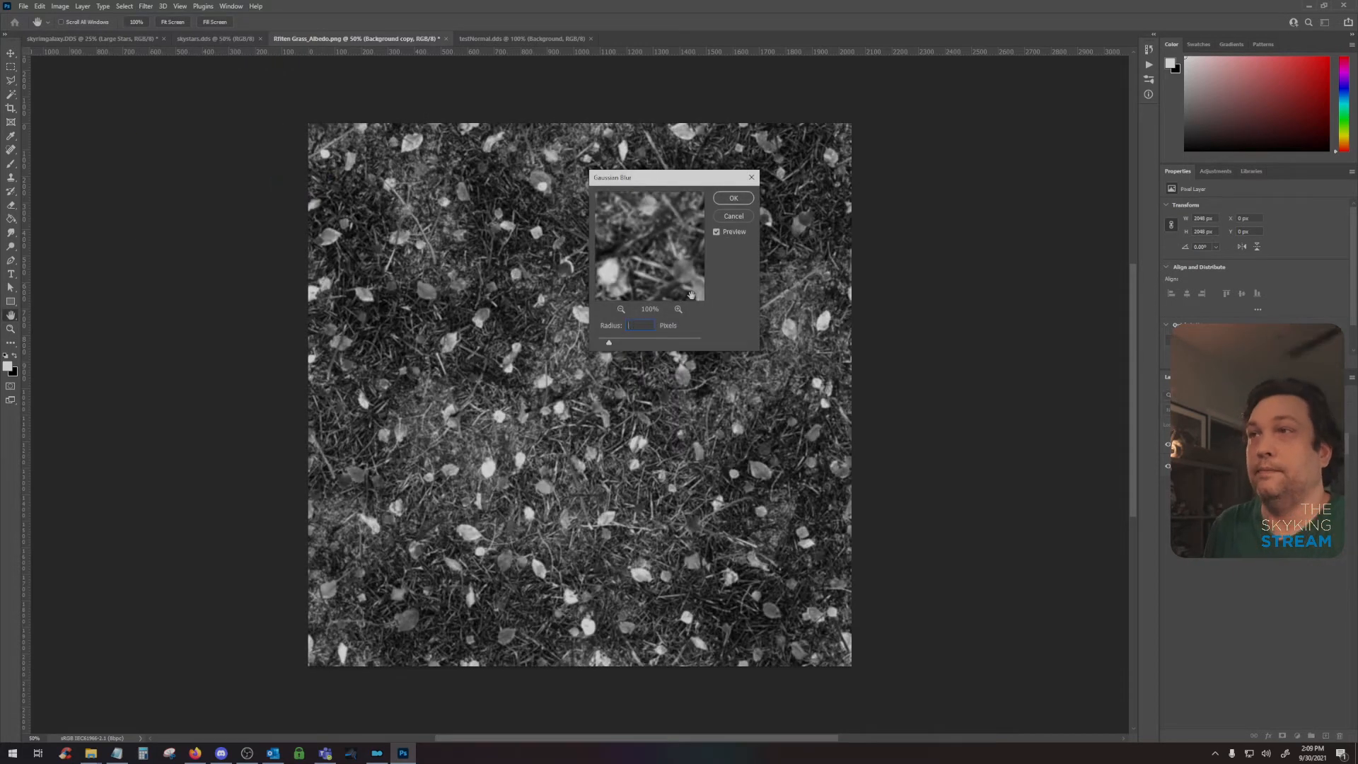
click(732, 198)
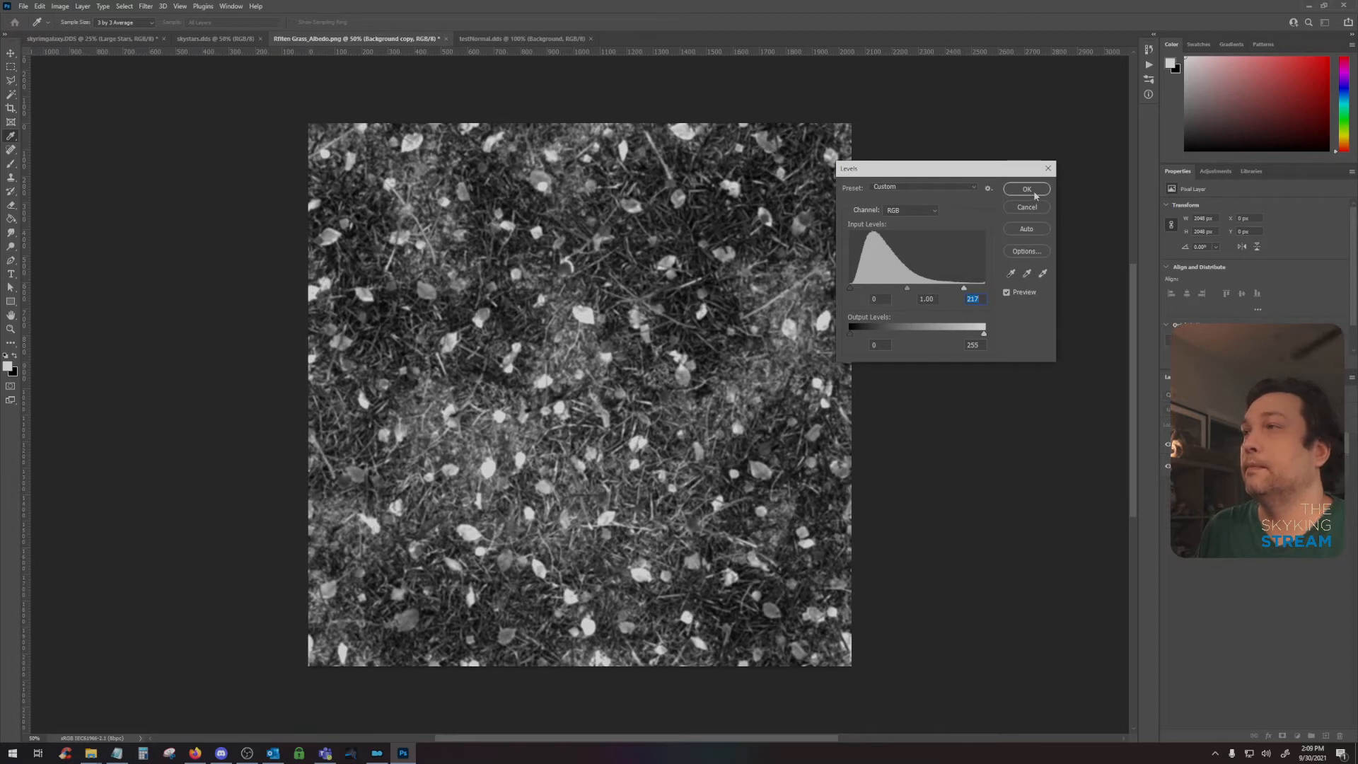
click(874, 298)
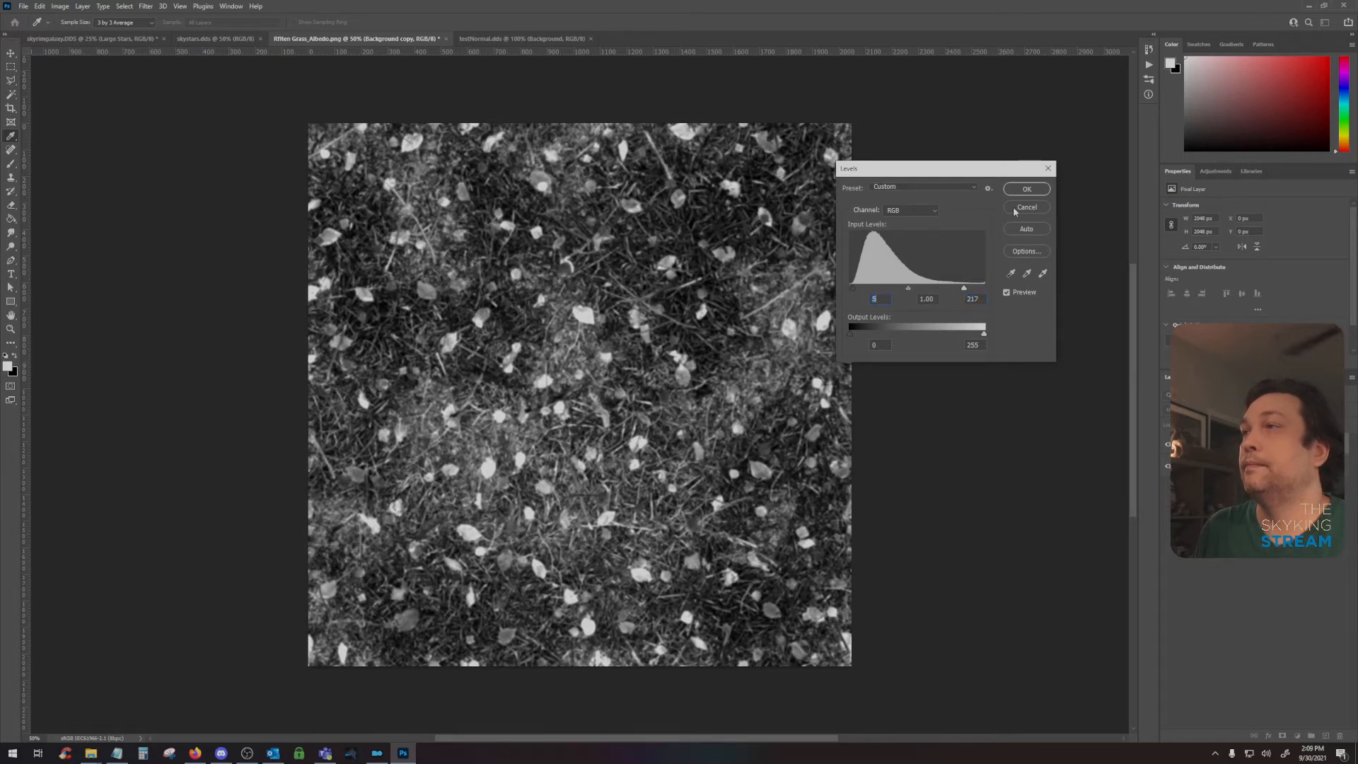
click(1026, 188)
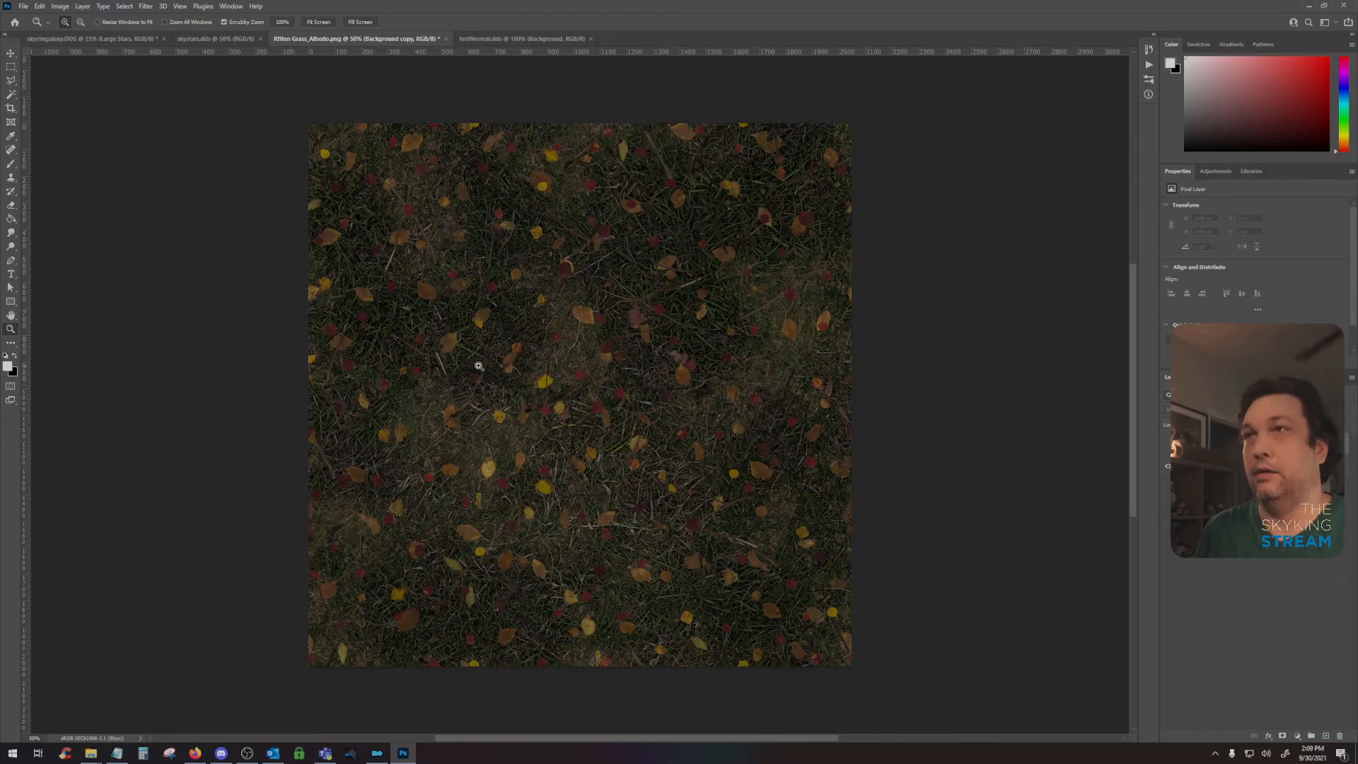
- Save a copy over the existing testAlbedo DDS on the Desktop, confirming the replace
click(23, 5)
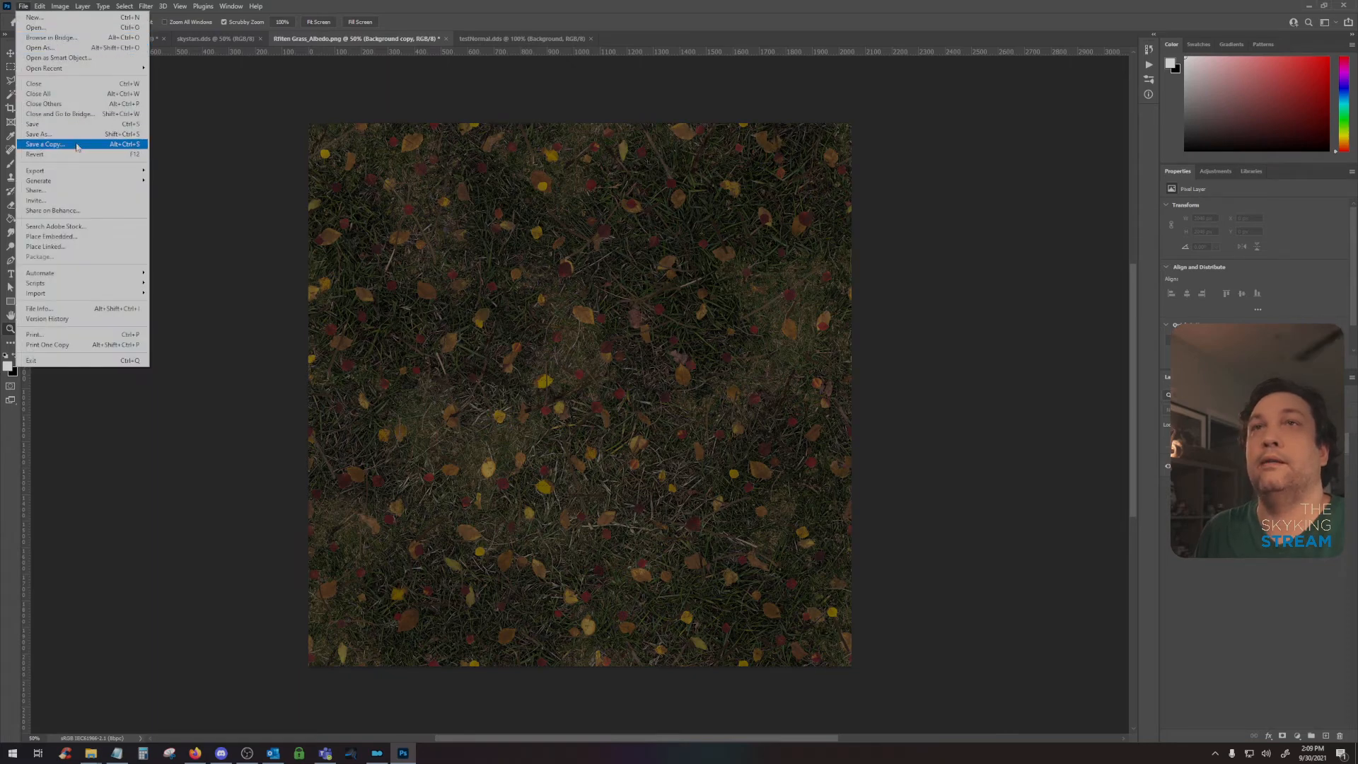
click(38, 134)
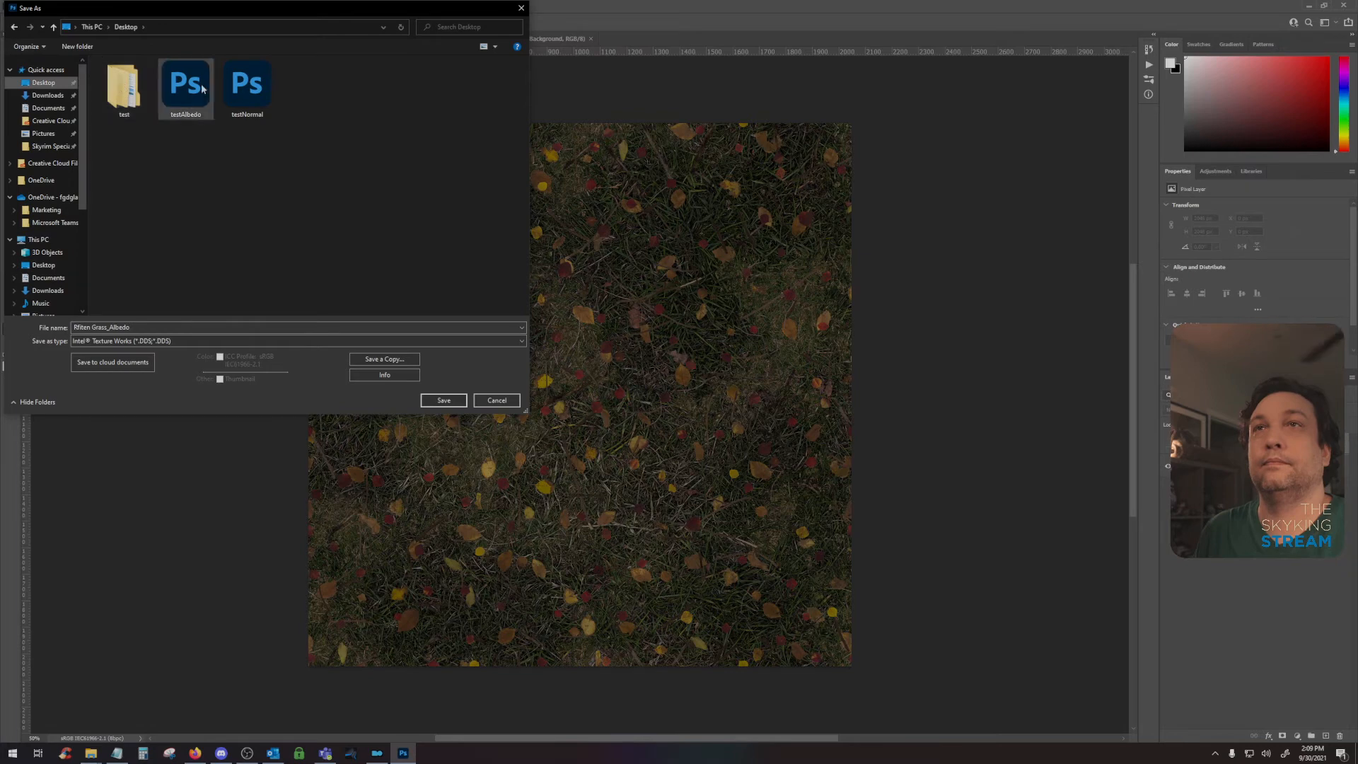
click(186, 82)
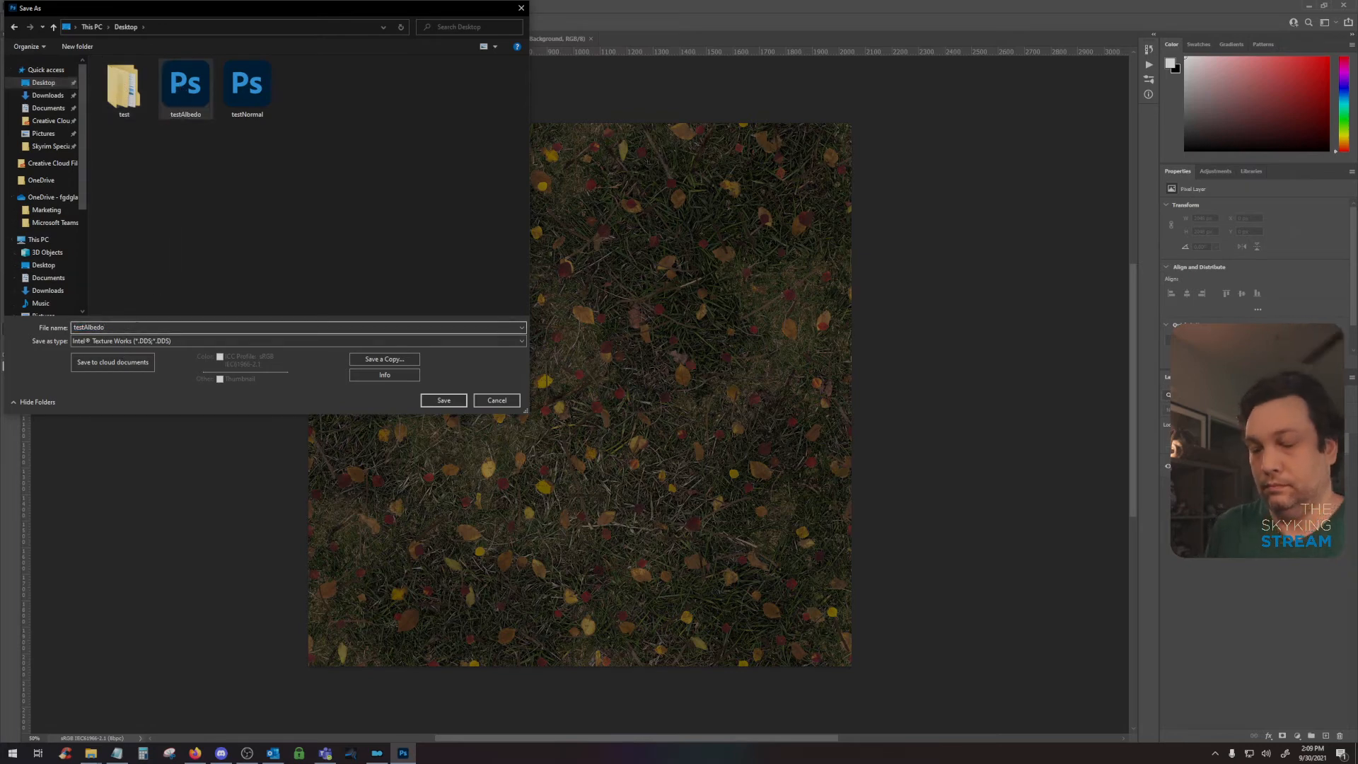
click(519, 340)
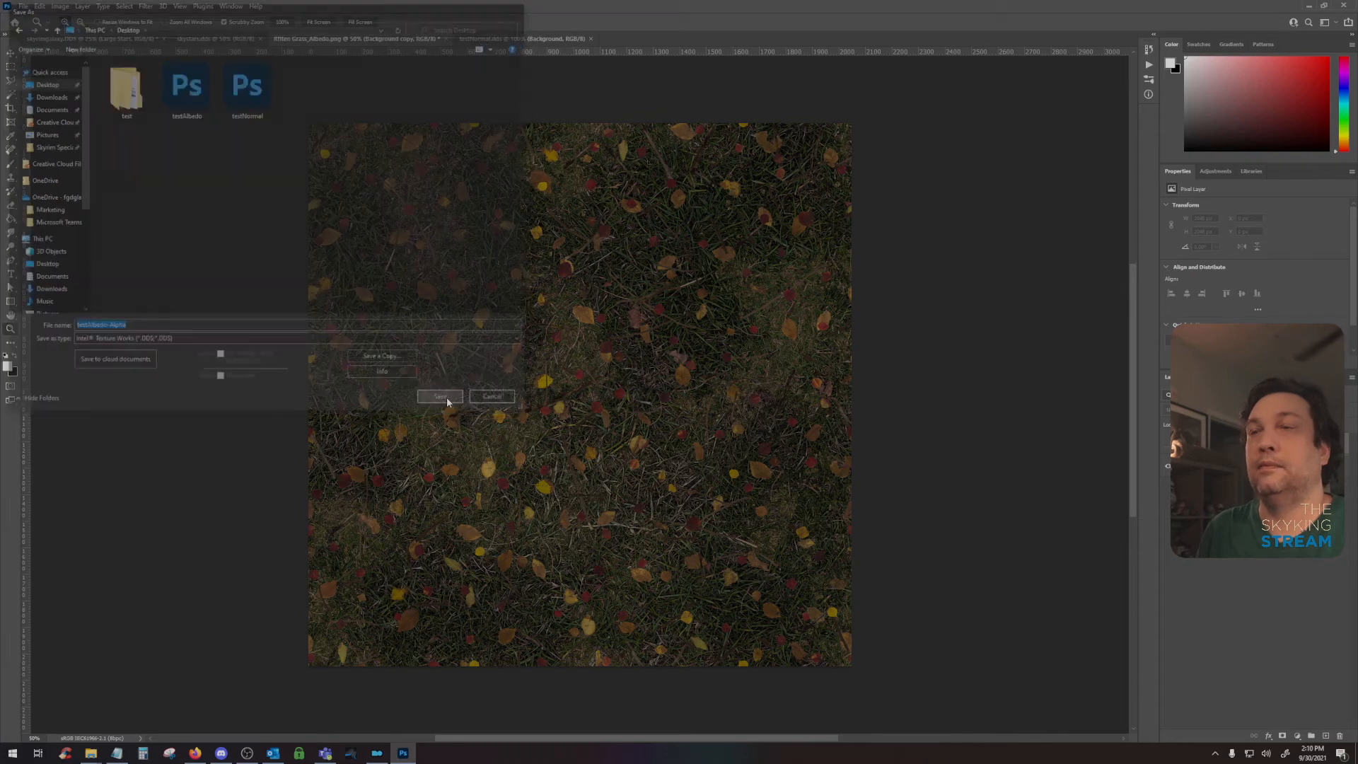
click(439, 396)
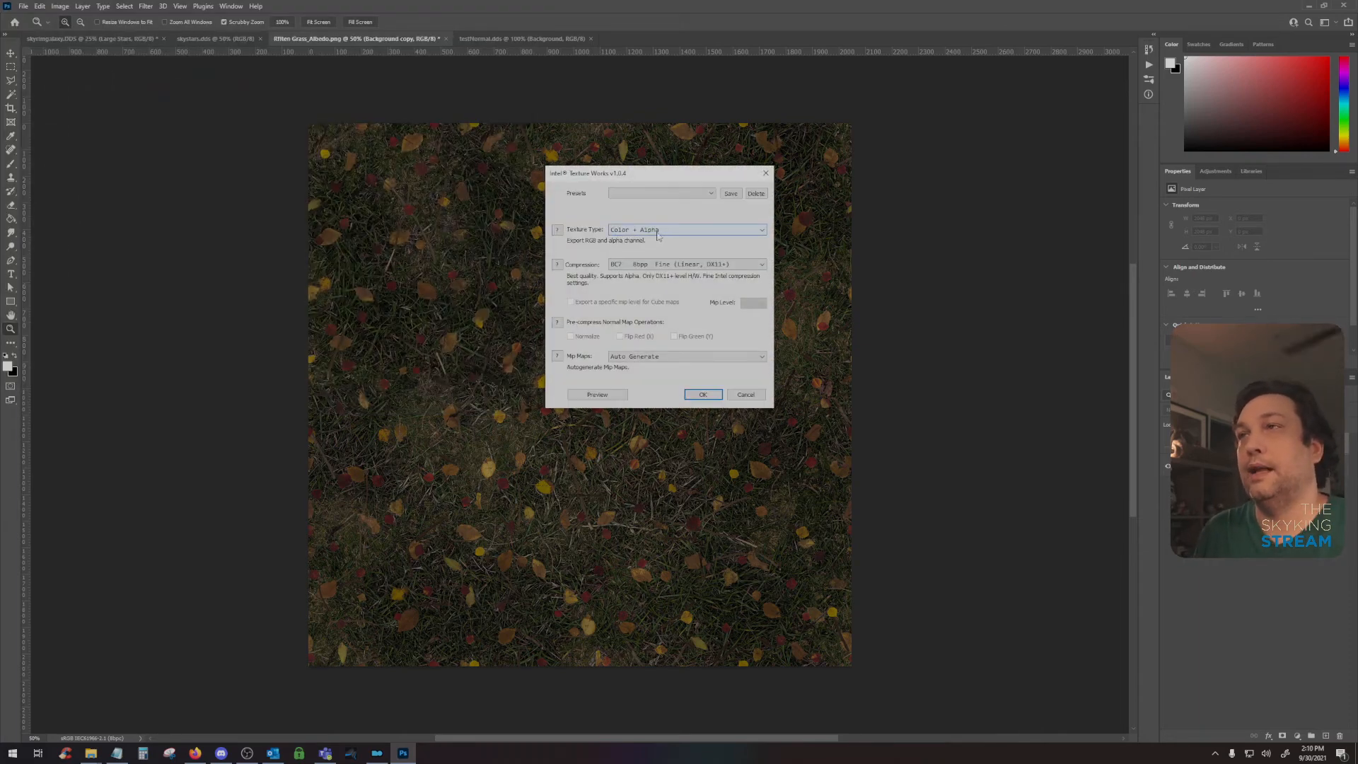
- Export it as Color + Alpha with BC3 sRGB compression
click(759, 265)
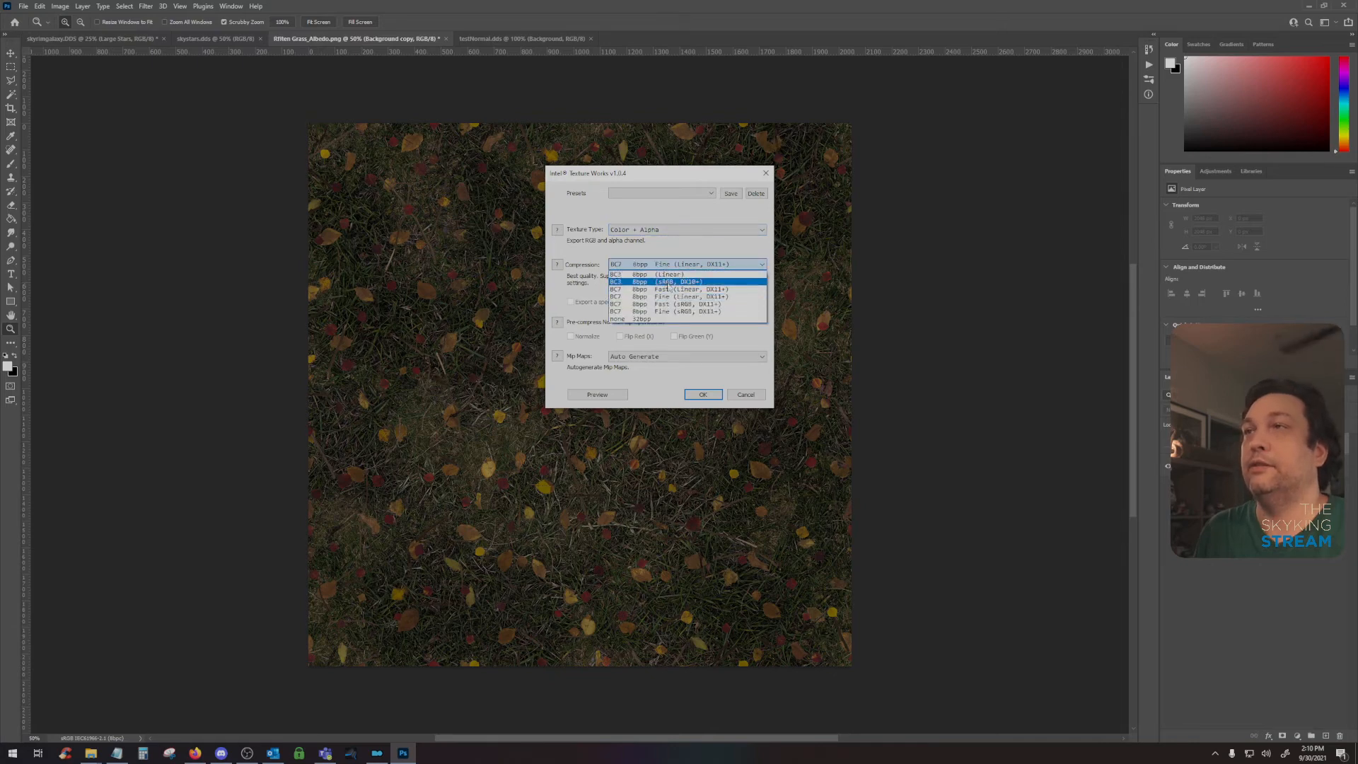
click(703, 394)
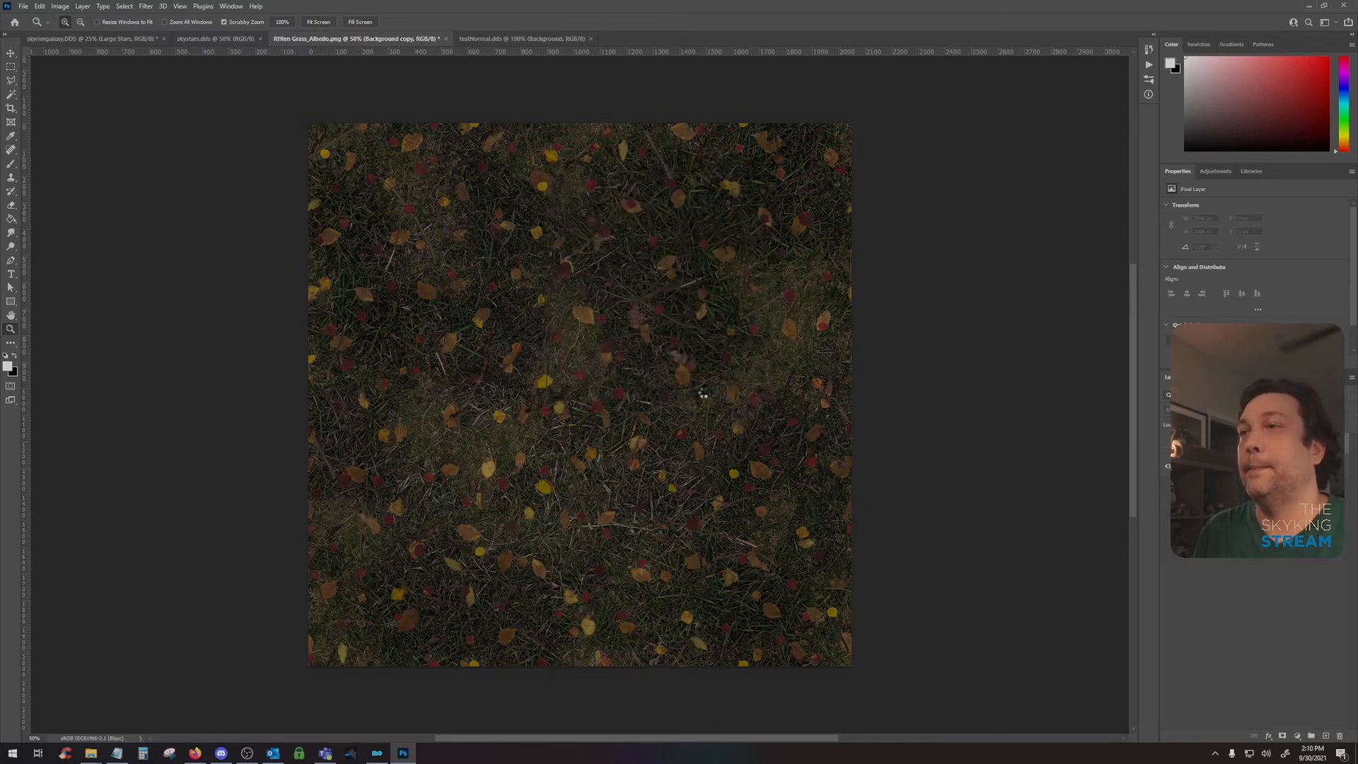